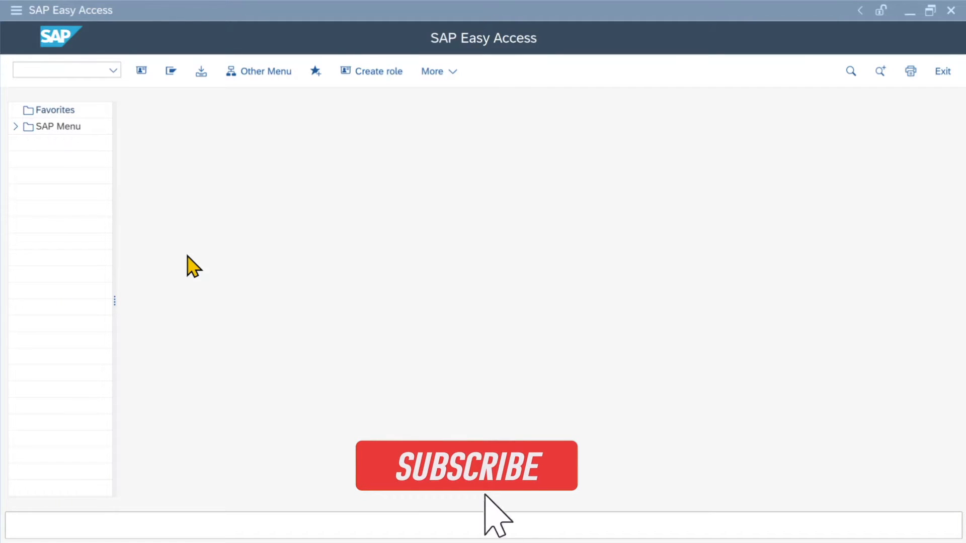
# - Start transaction FTXP for country DE and enter tax code Z1 to create it
pyautogui.click(466, 465)
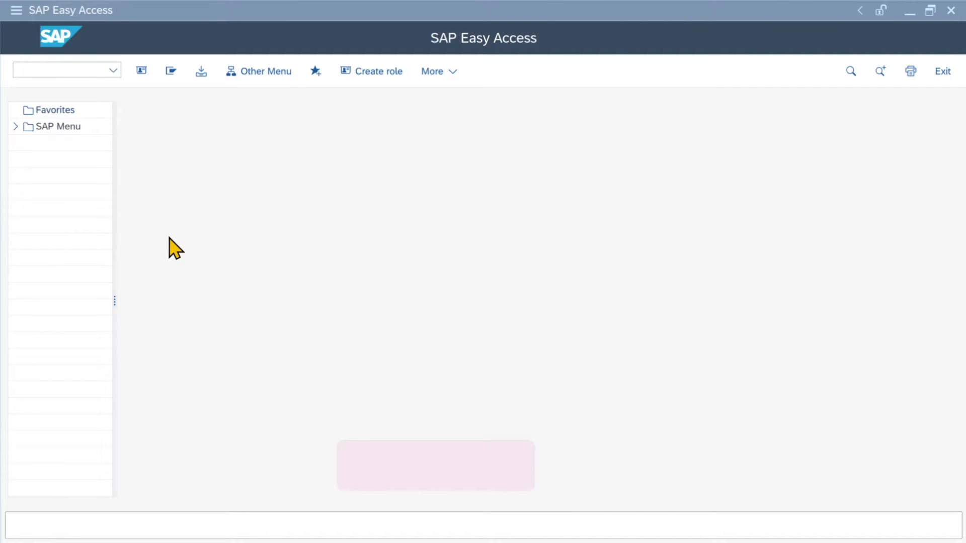
pyautogui.click(58, 70)
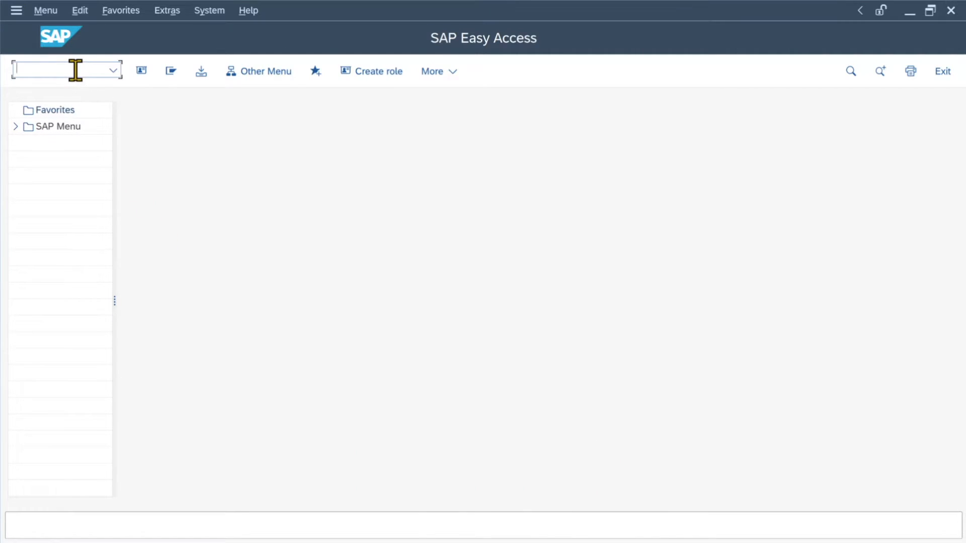
pyautogui.write('ft')
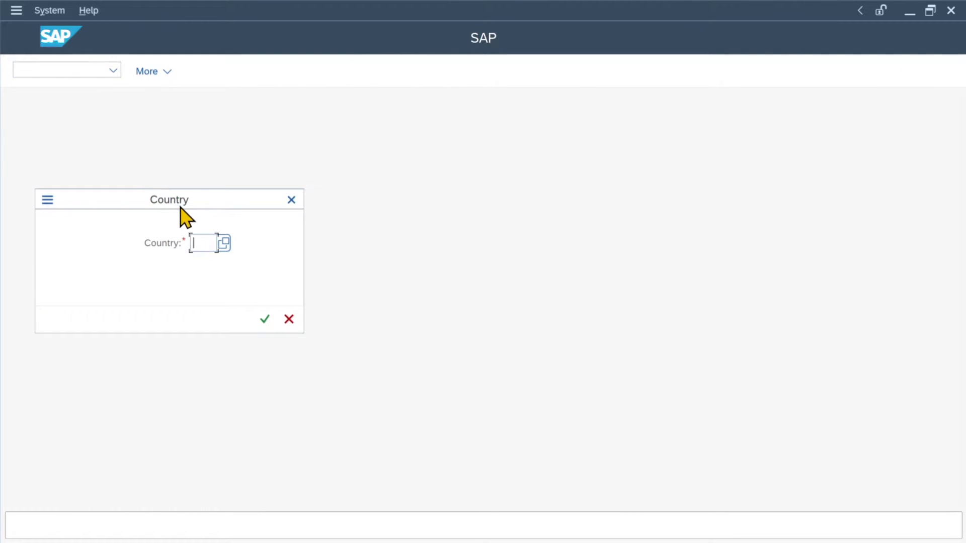
pyautogui.write('DE')
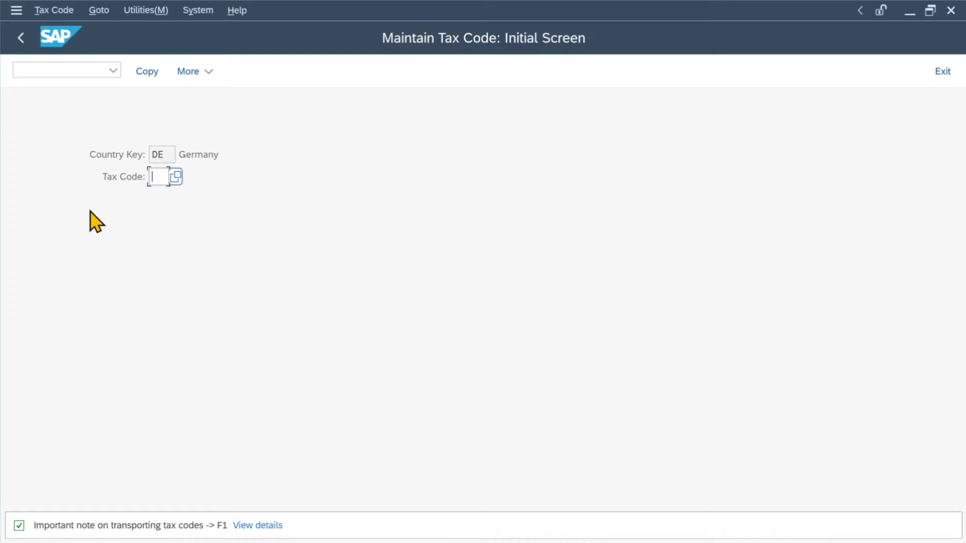
pyautogui.moveTo(159, 177)
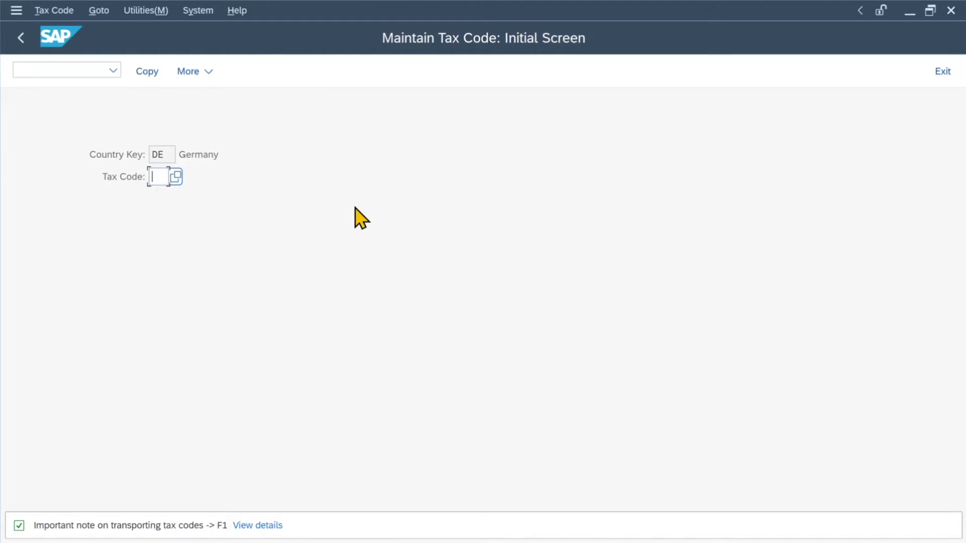
pyautogui.write('Z1')
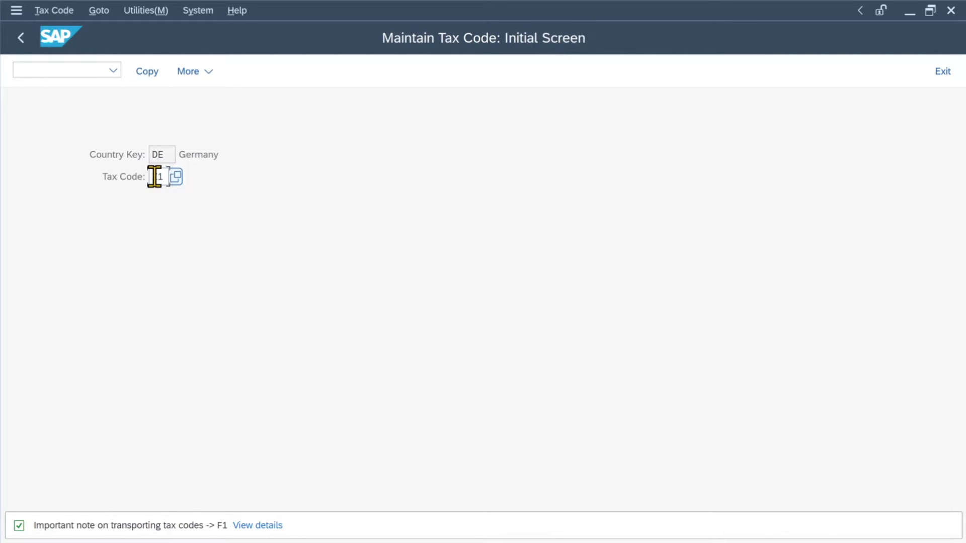
pyautogui.write('Z')
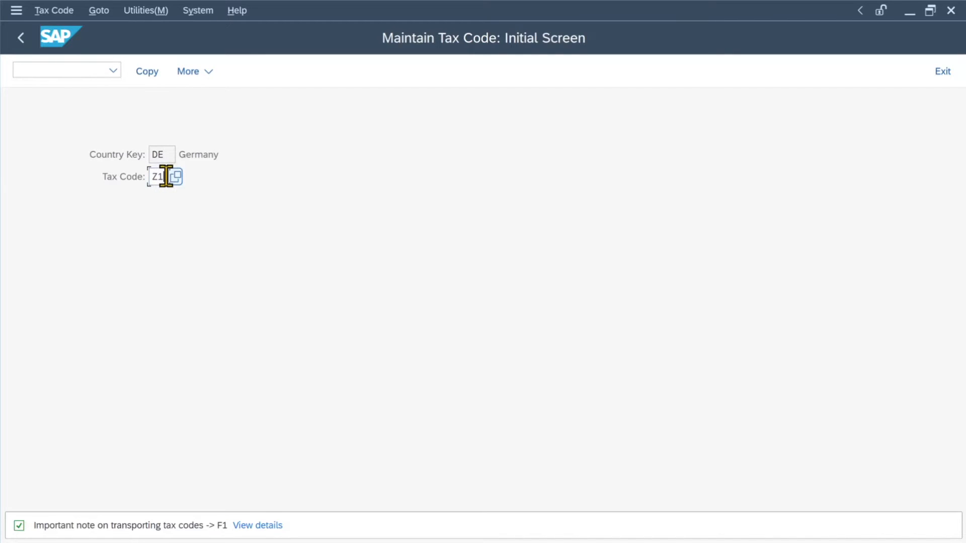
pyautogui.press('Backspace')
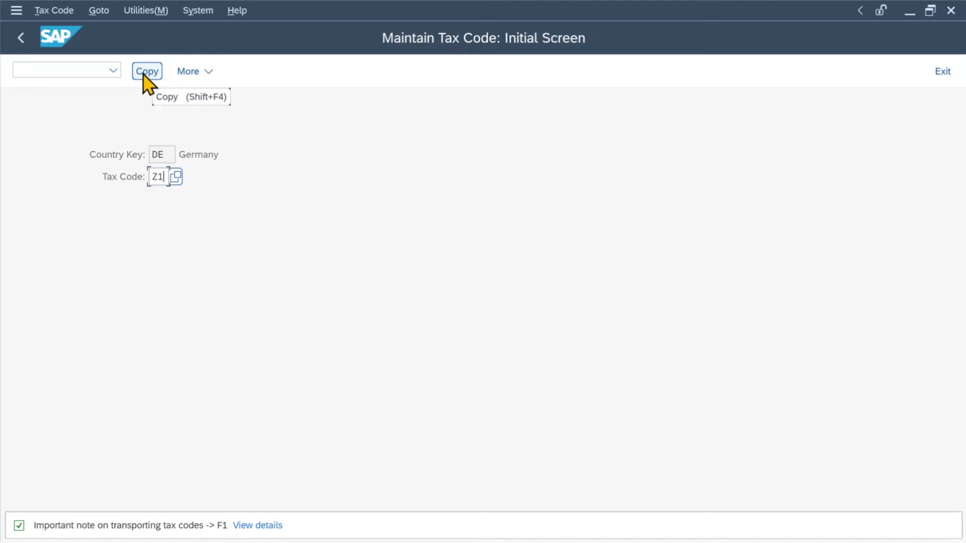
pyautogui.moveTo(171, 148)
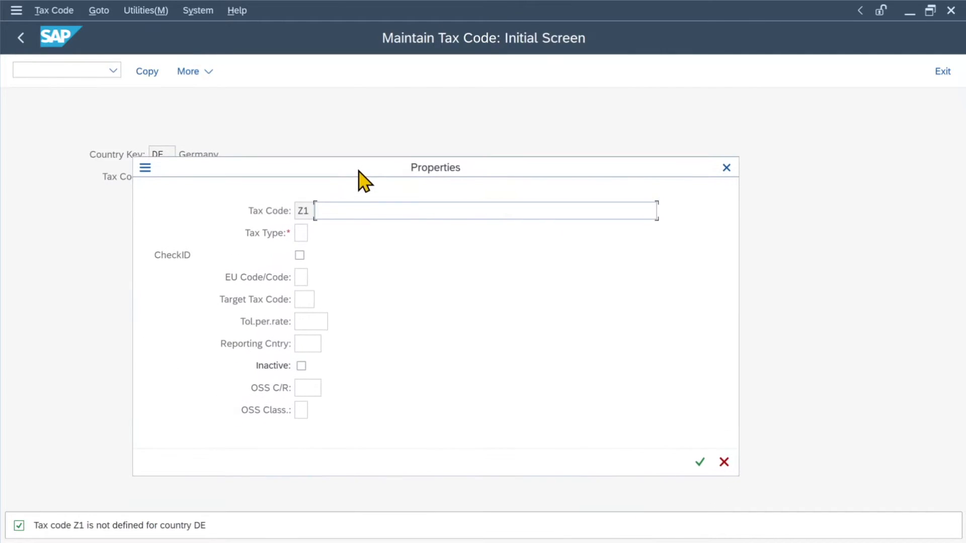
pyautogui.moveTo(357, 191)
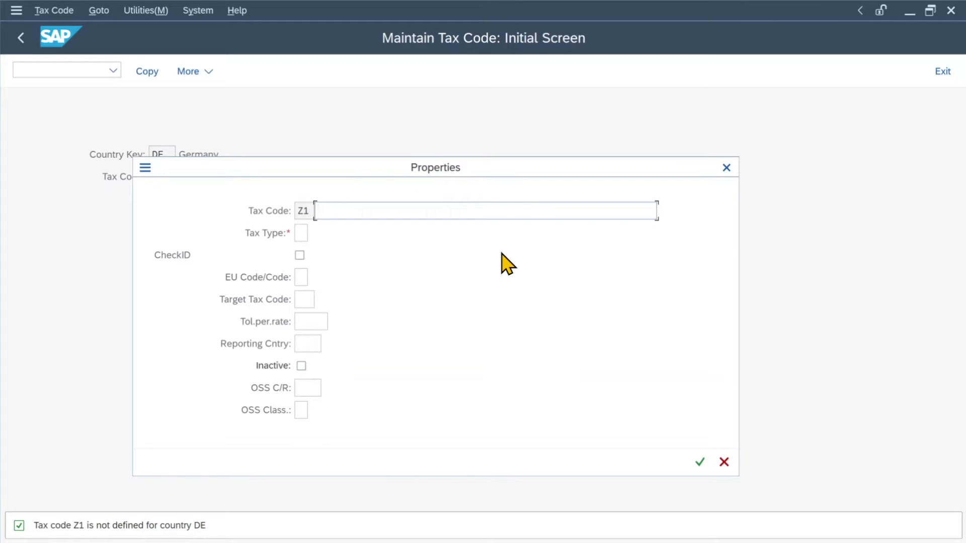
# - Enter description 'Test Tax Code', choose tax type A (Output tax) and leave CheckID unticked
pyautogui.write('Test Tax Code')
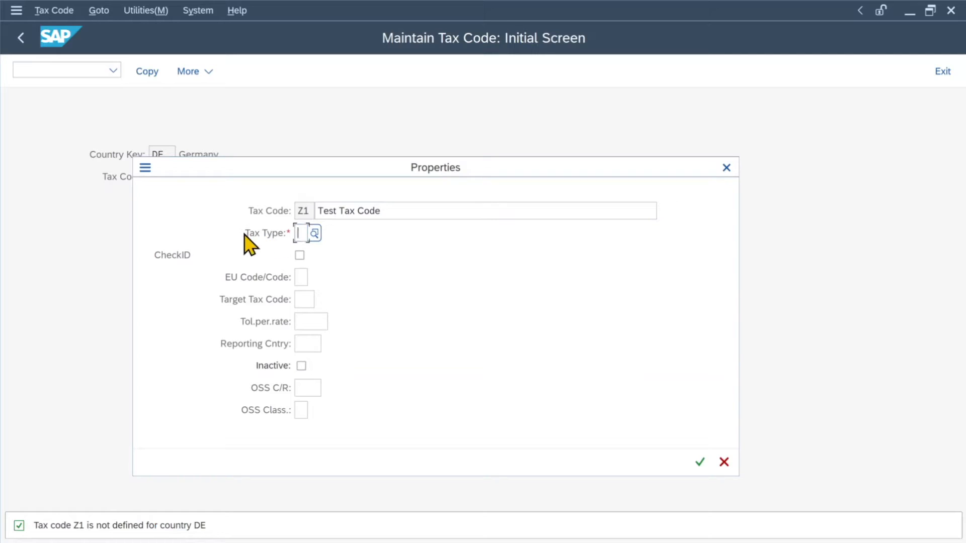
pyautogui.click(314, 233)
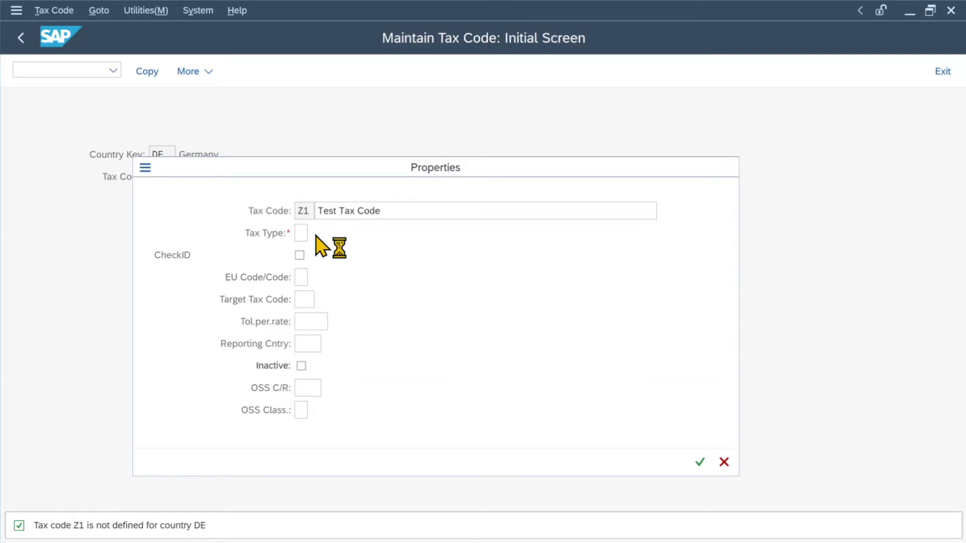
pyautogui.click(301, 232)
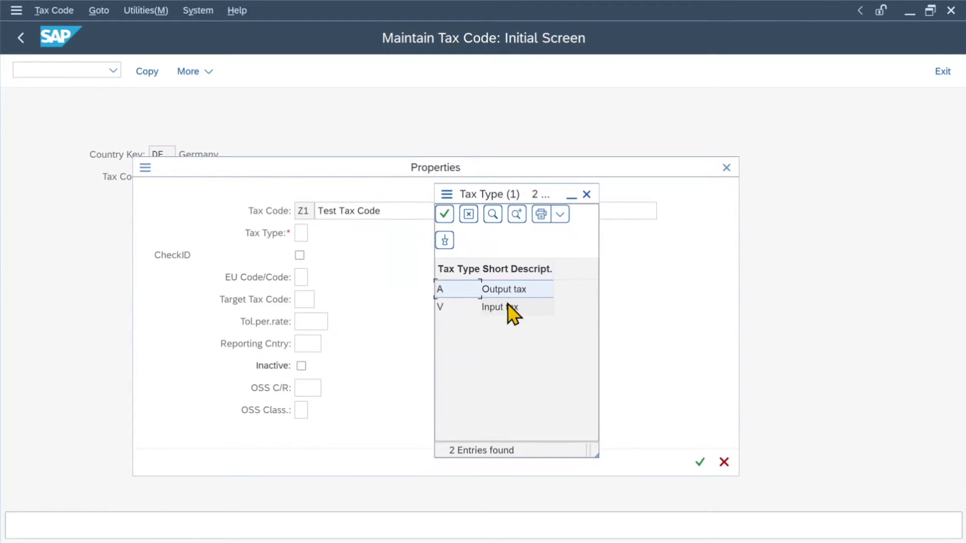
pyautogui.moveTo(514, 314)
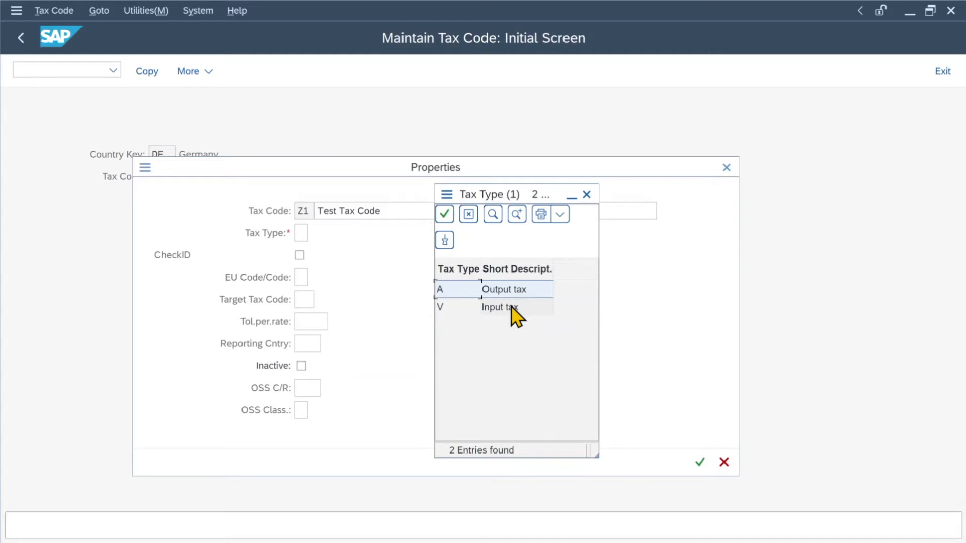
pyautogui.moveTo(496, 317)
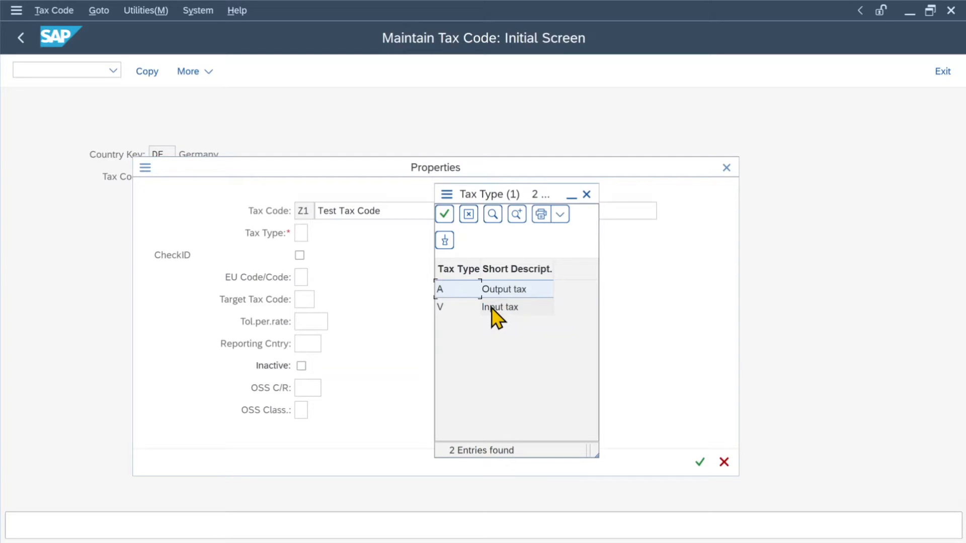
pyautogui.moveTo(496, 317)
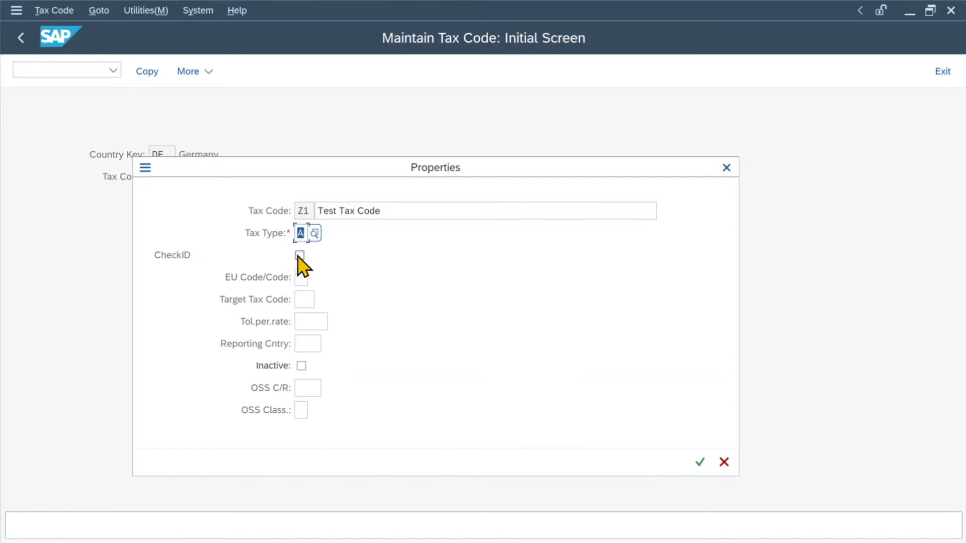
pyautogui.click(300, 255)
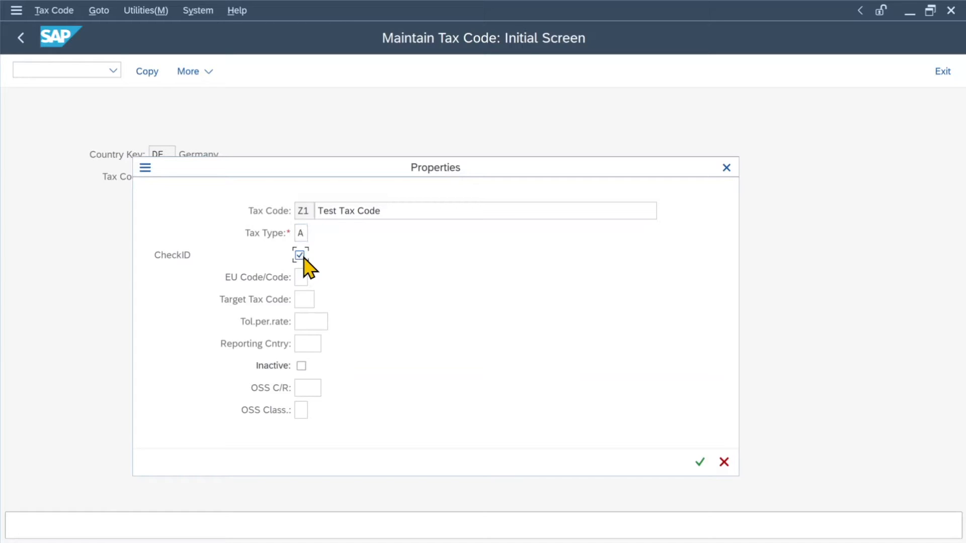
pyautogui.click(300, 254)
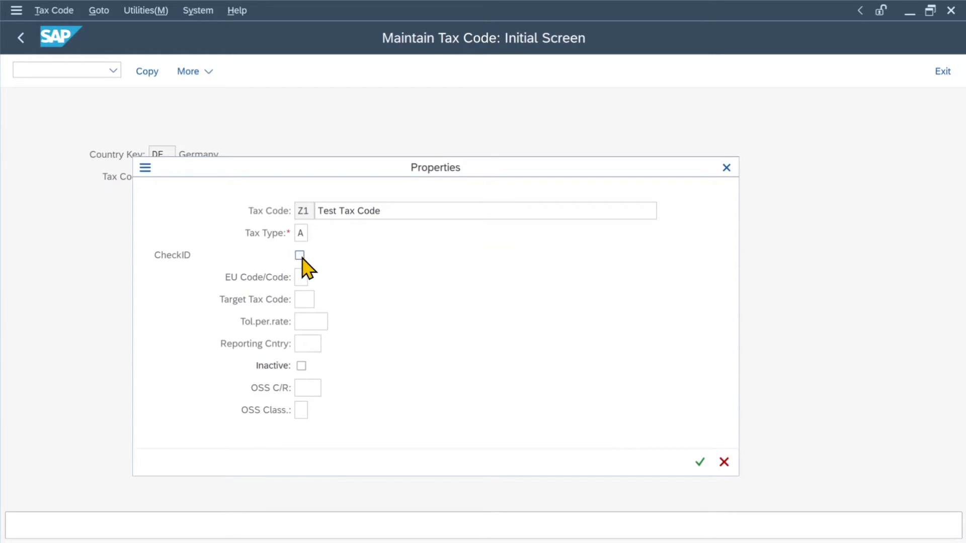
# - Review the EU Code help, leave Tol.per.rate blank and confirm the Z1 Properties popup
pyautogui.click(301, 277)
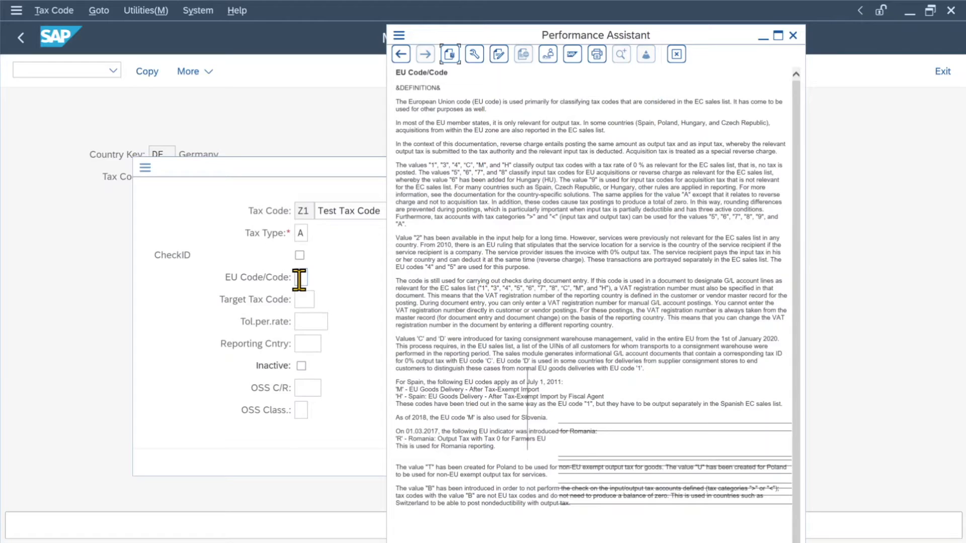
pyautogui.click(793, 35)
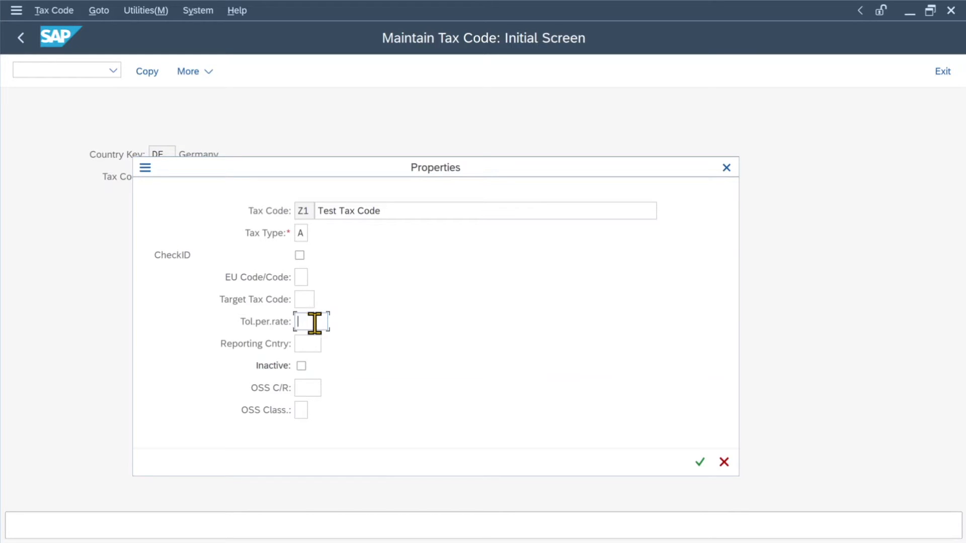
pyautogui.write('1')
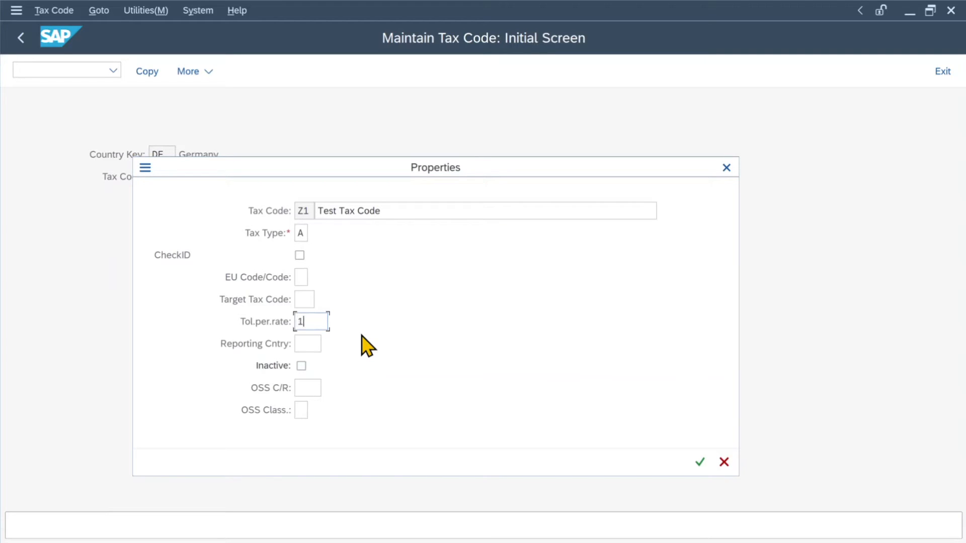
pyautogui.write('0')
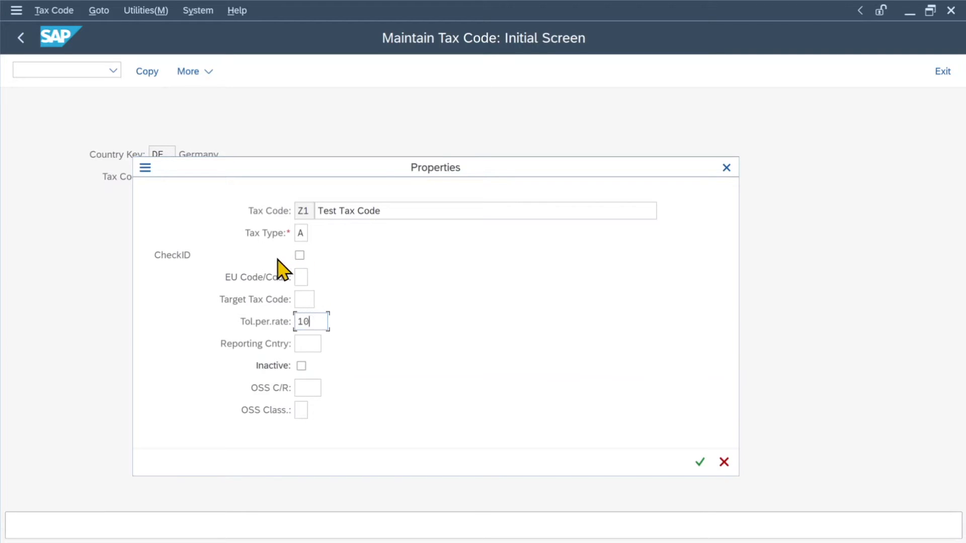
pyautogui.moveTo(313, 322)
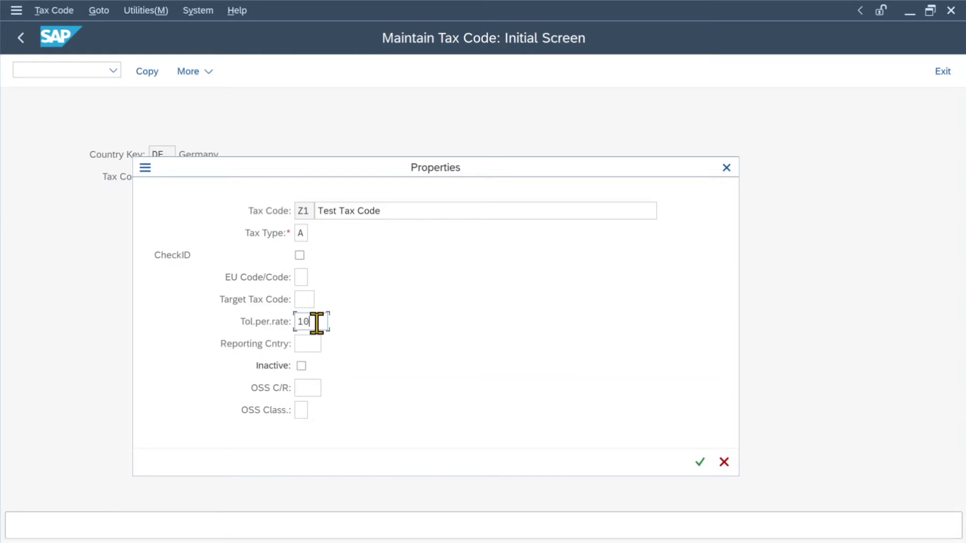
pyautogui.moveTo(311, 320)
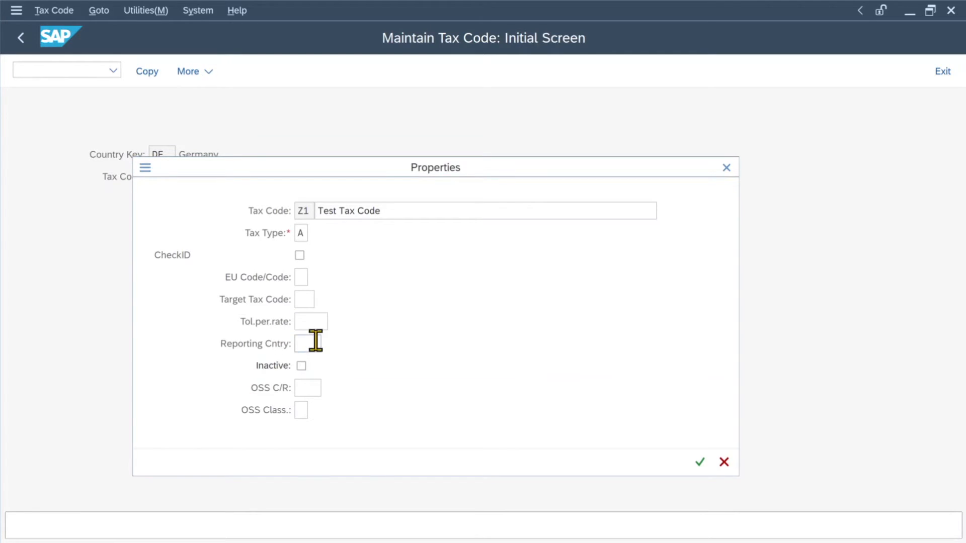
pyautogui.click(301, 344)
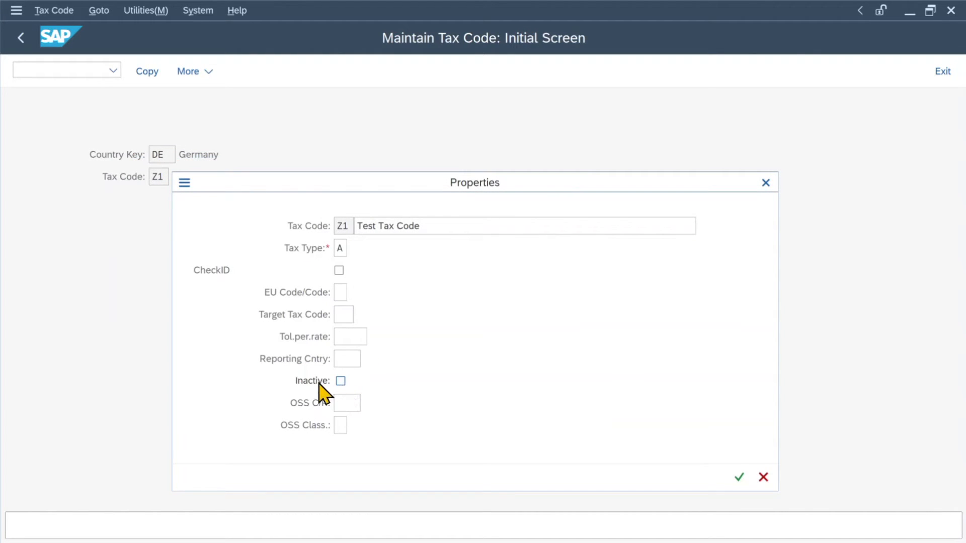
pyautogui.moveTo(333, 388)
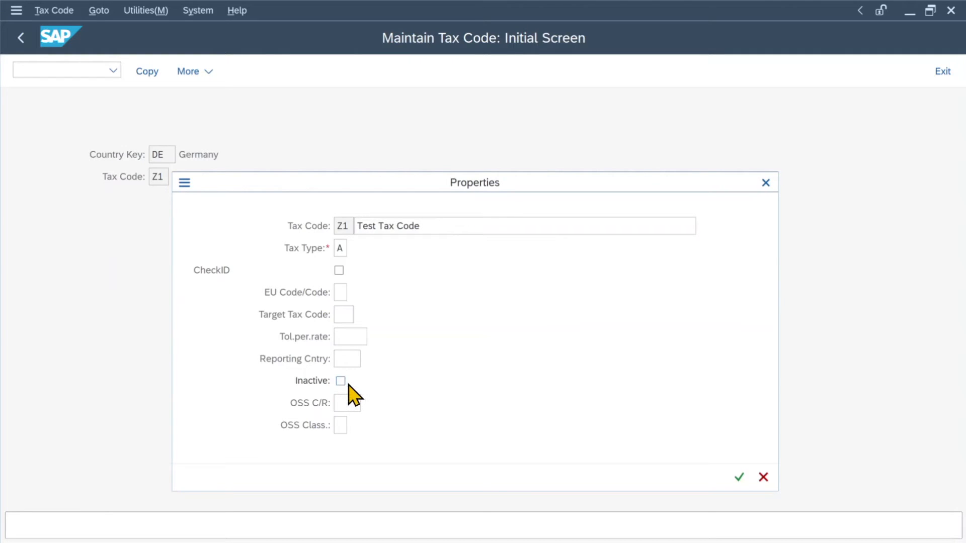
pyautogui.moveTo(311, 415)
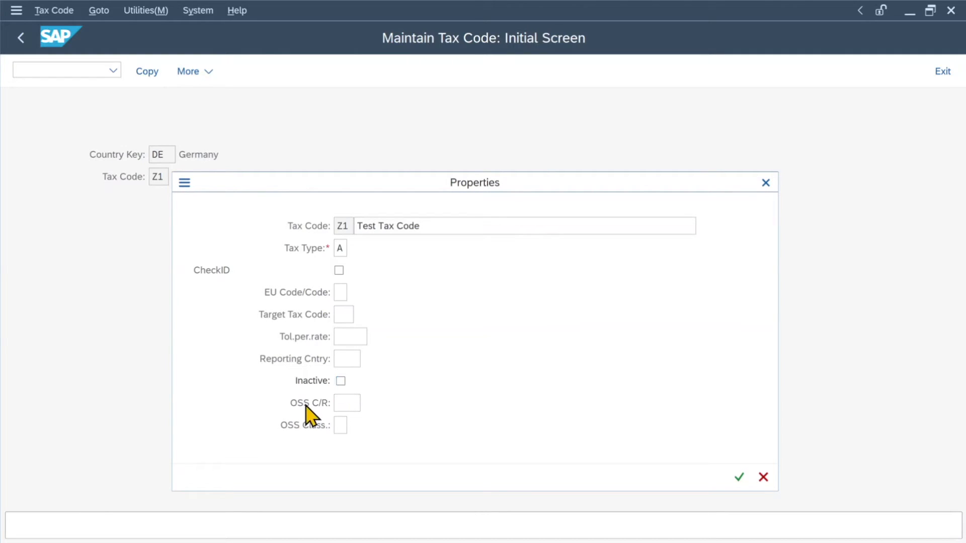
pyautogui.click(346, 402)
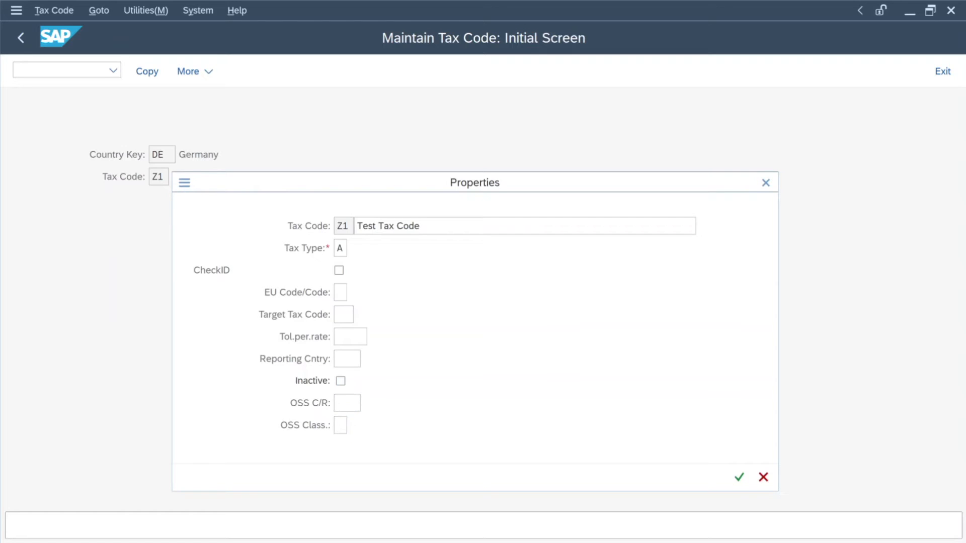
pyautogui.click(738, 477)
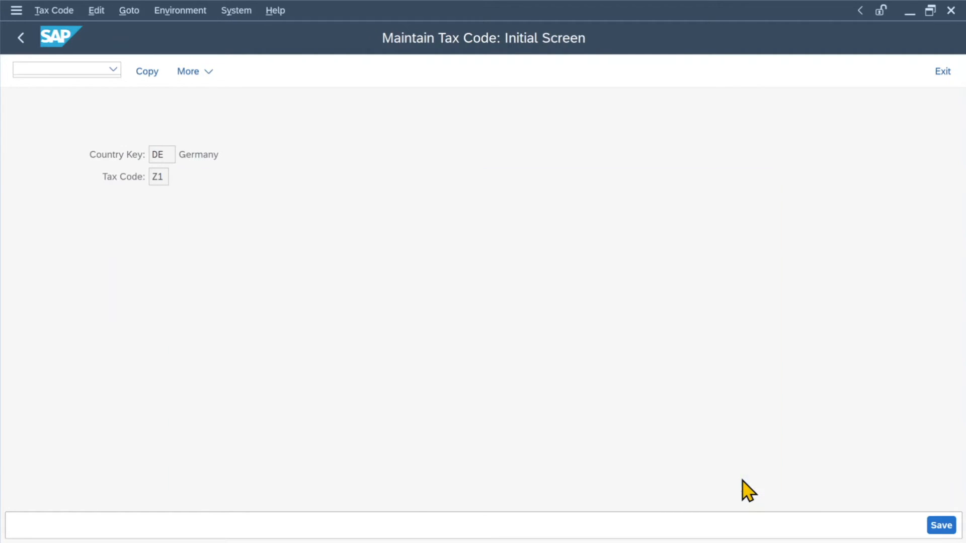
# - Review the properties, then enter 19,000 as the Output Tax percentage rate for Z1
pyautogui.press('Enter')
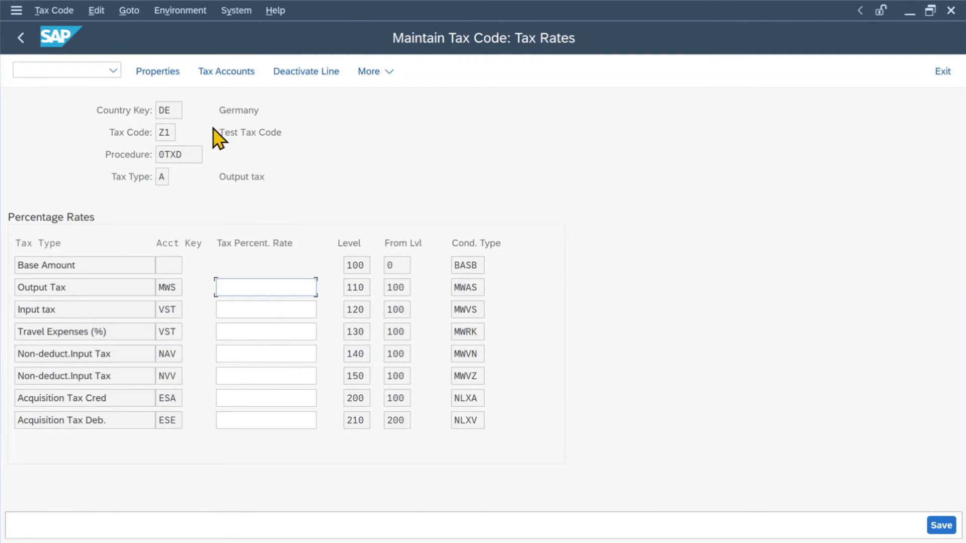
pyautogui.moveTo(157, 70)
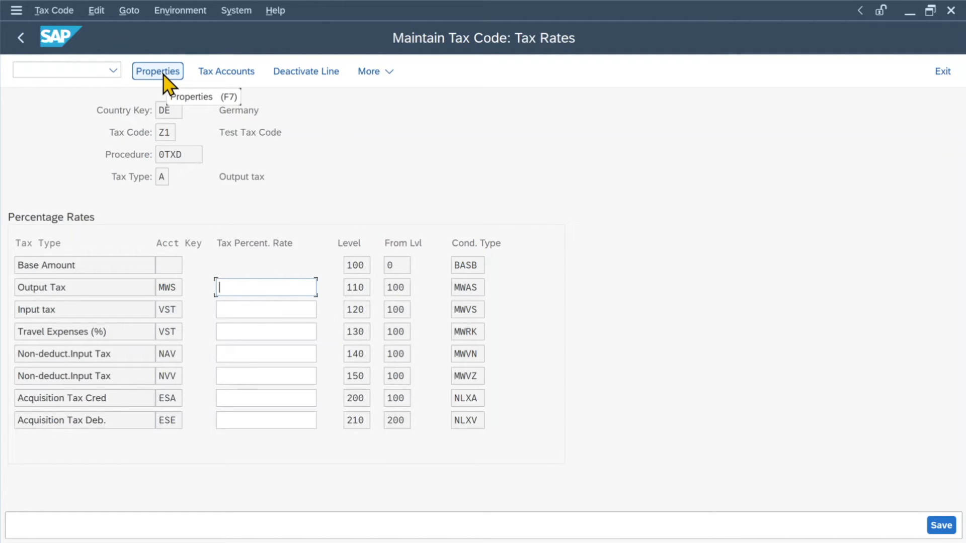
pyautogui.click(157, 70)
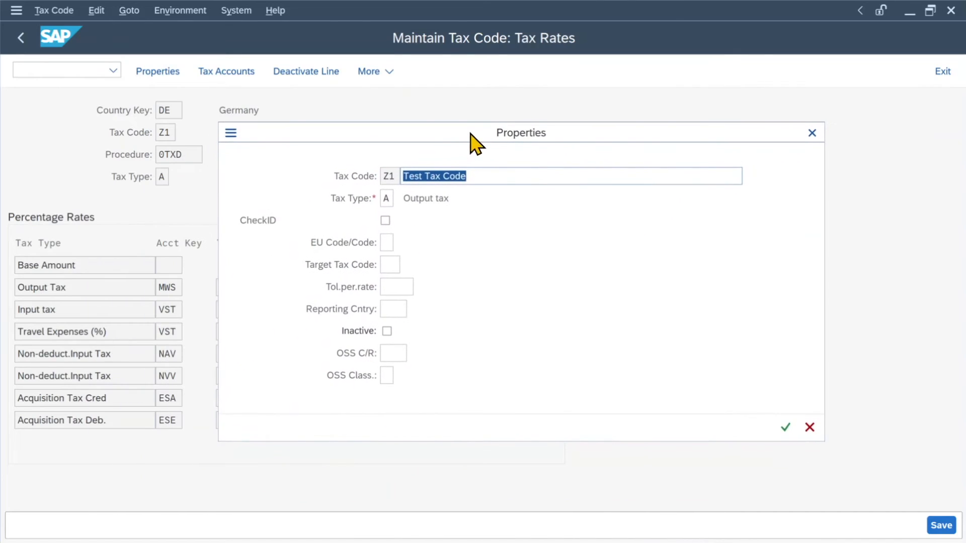
pyautogui.click(785, 426)
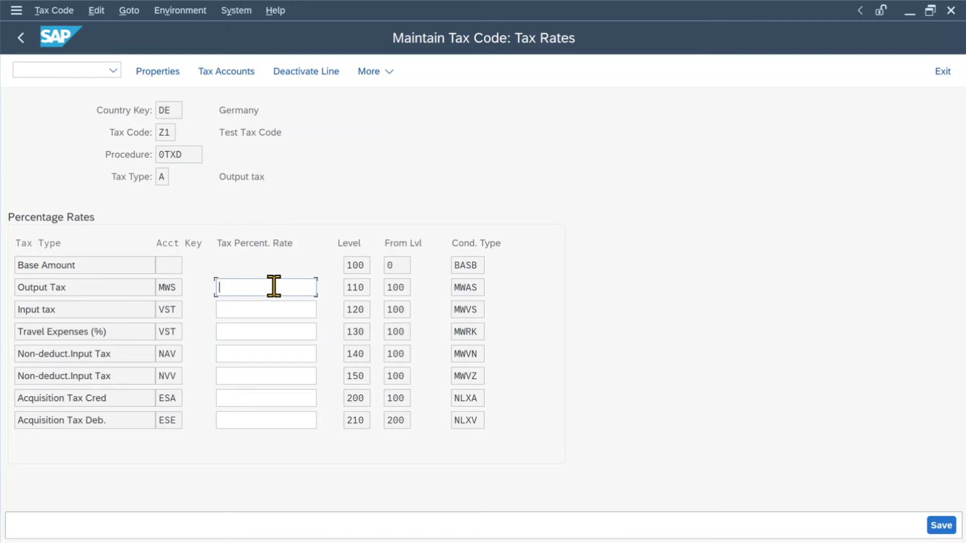
pyautogui.moveTo(379, 296)
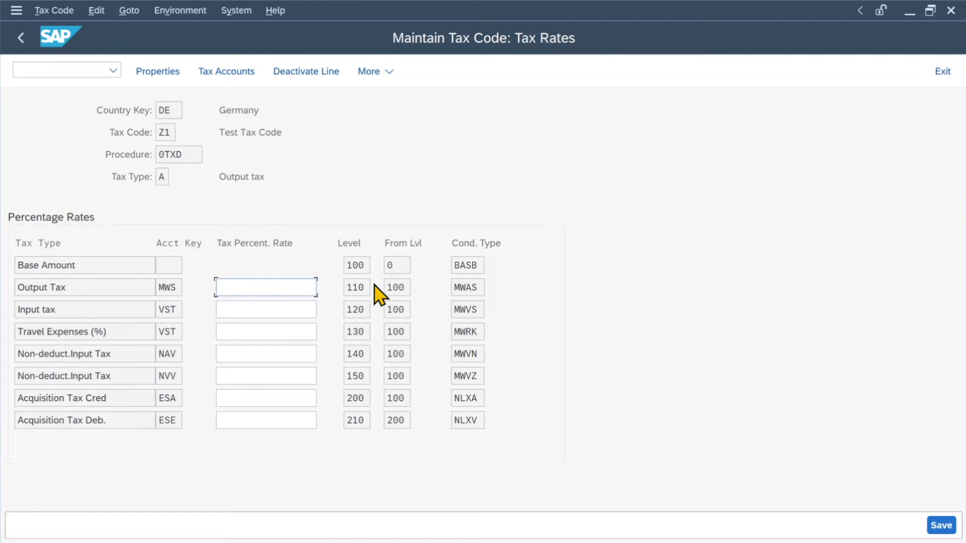
pyautogui.write('19,000')
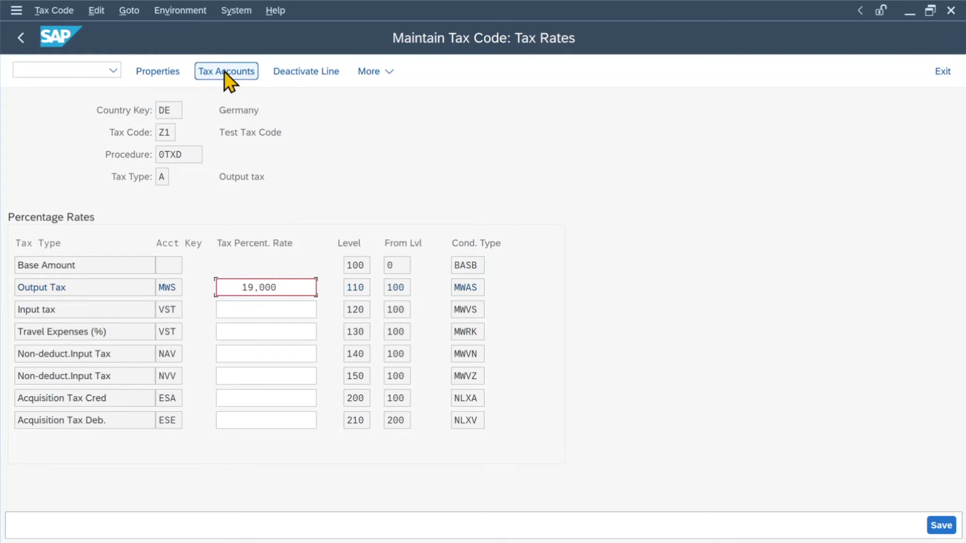
pyautogui.moveTo(227, 71)
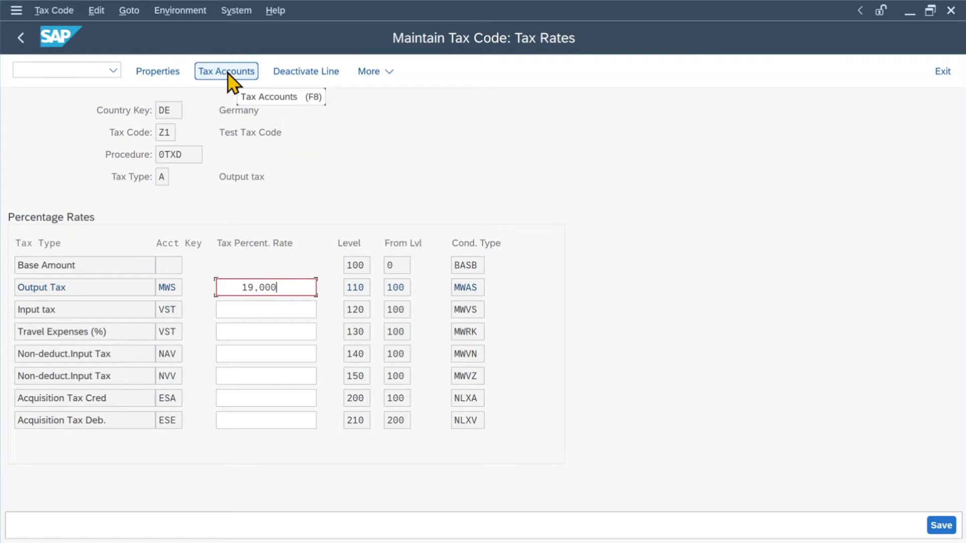
# - In Tax Accounts, set chart of accounts YCOA and accept G/L account 22000000 for MWS
pyautogui.click(227, 71)
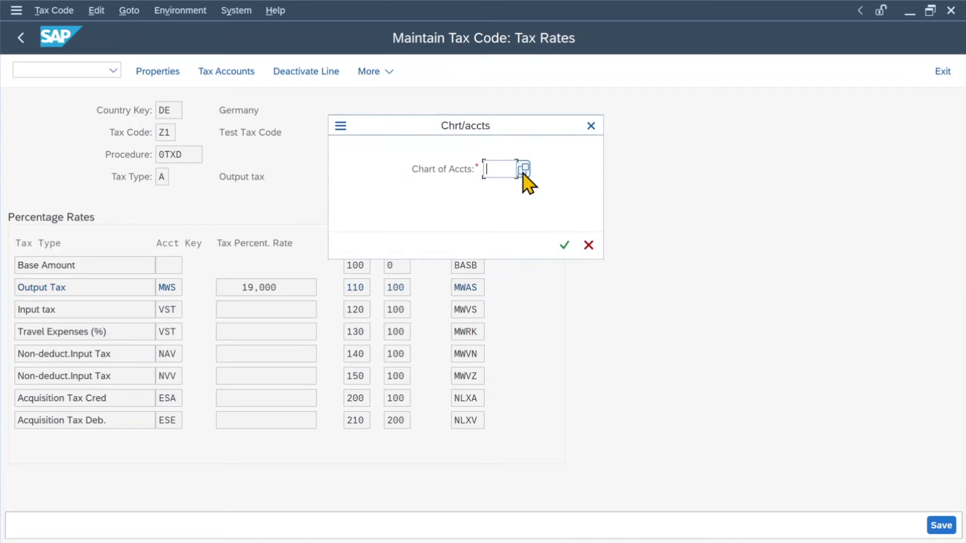
pyautogui.write('YCOA')
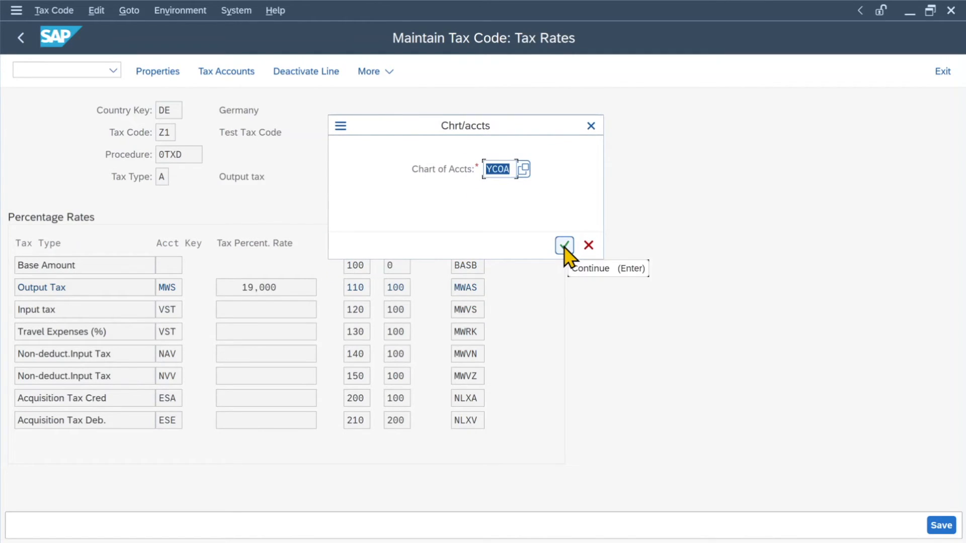
pyautogui.click(563, 245)
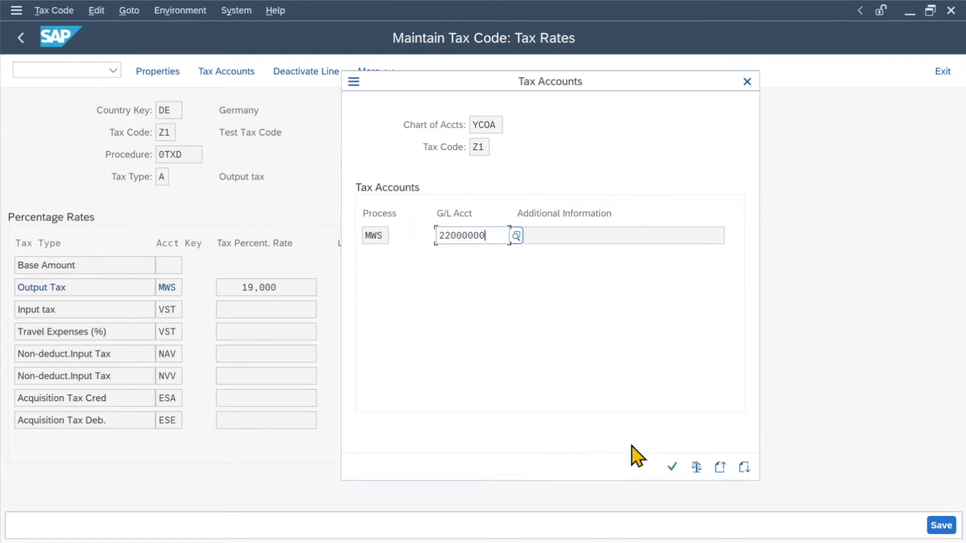
pyautogui.click(672, 467)
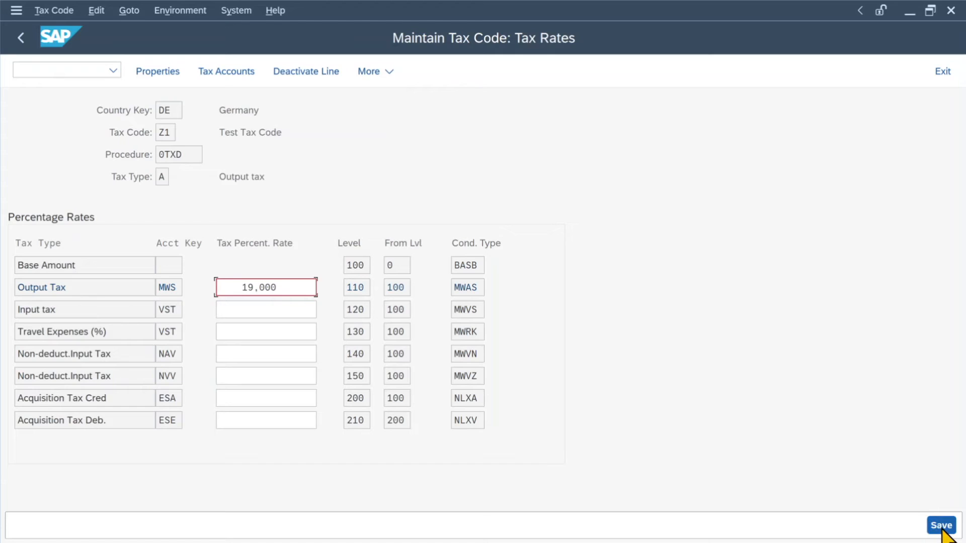
# - Save tax code Z1 so the system confirms it was created
pyautogui.click(942, 528)
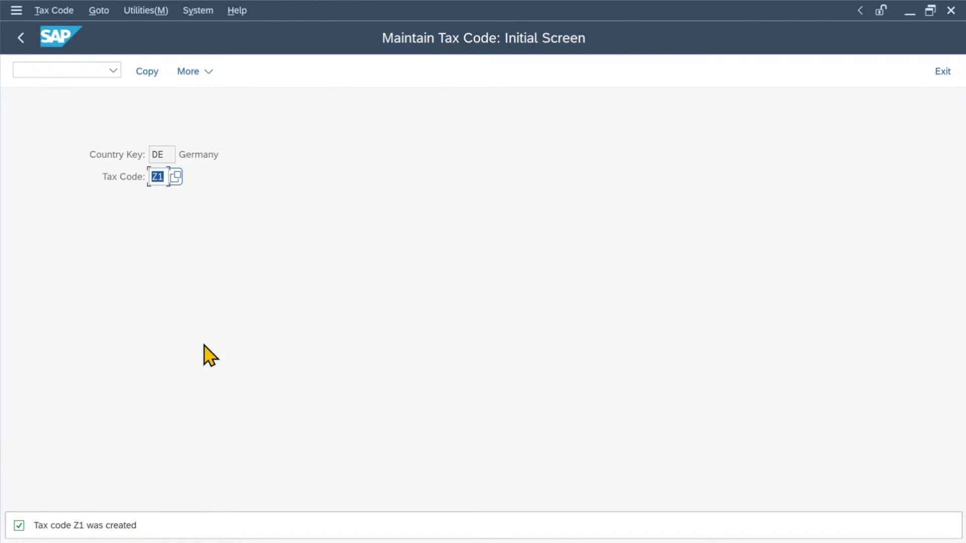
pyautogui.moveTo(211, 317)
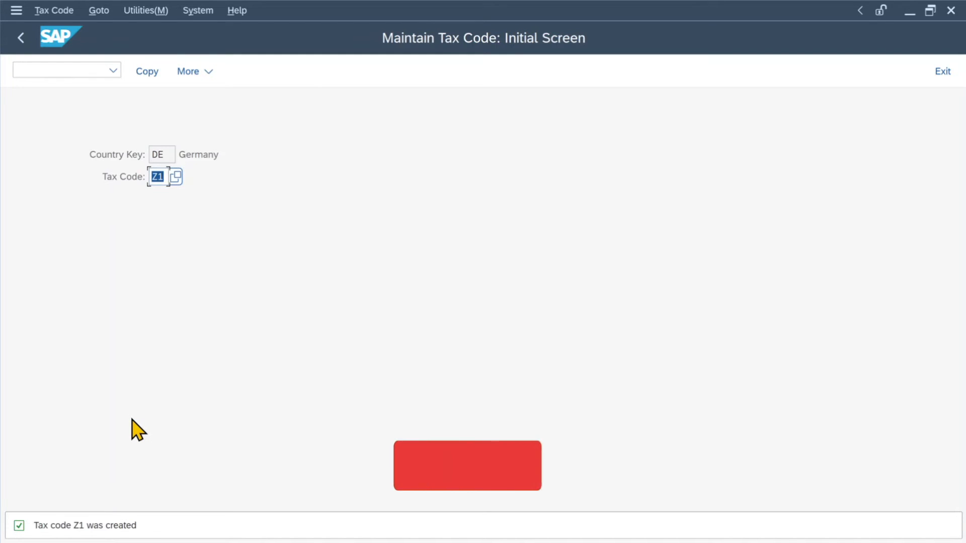
pyautogui.click(466, 465)
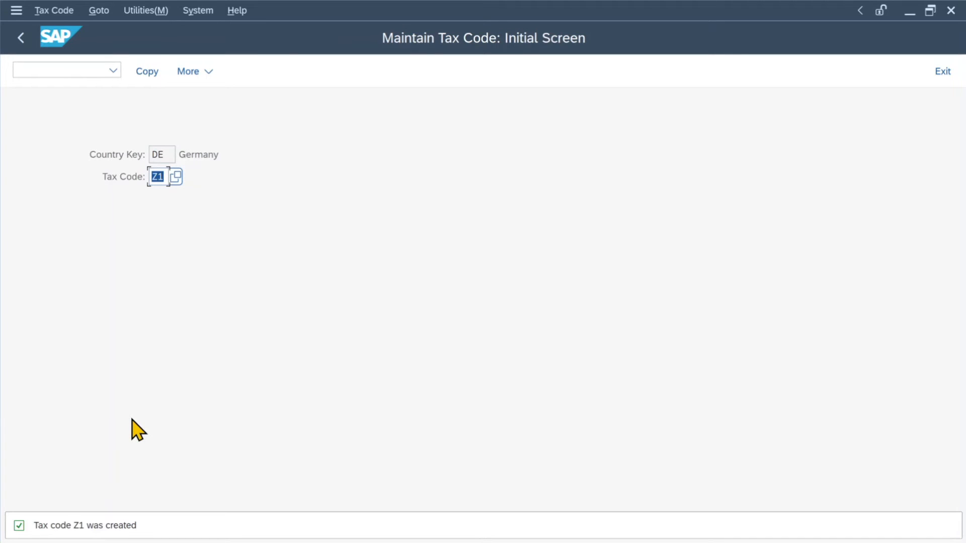
pyautogui.moveTo(265, 275)
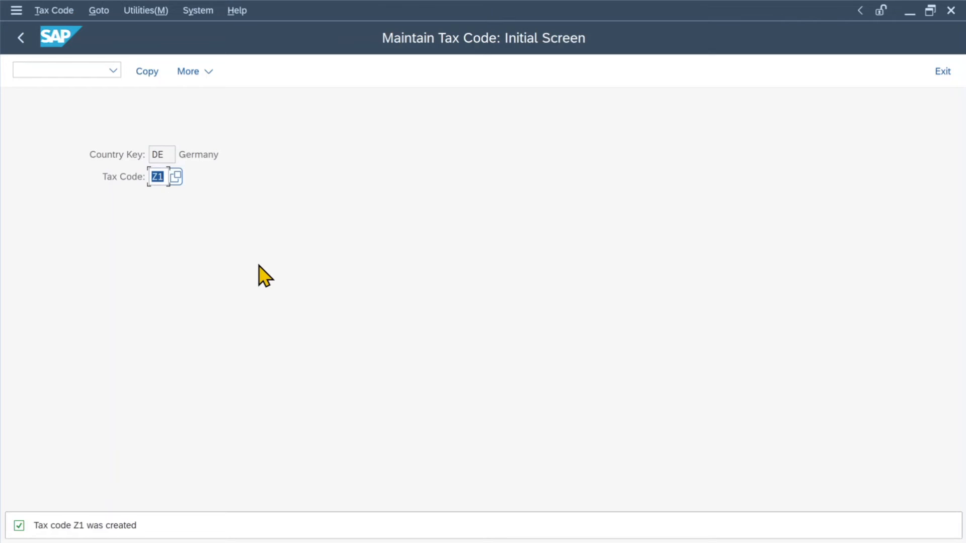
pyautogui.moveTo(58, 482)
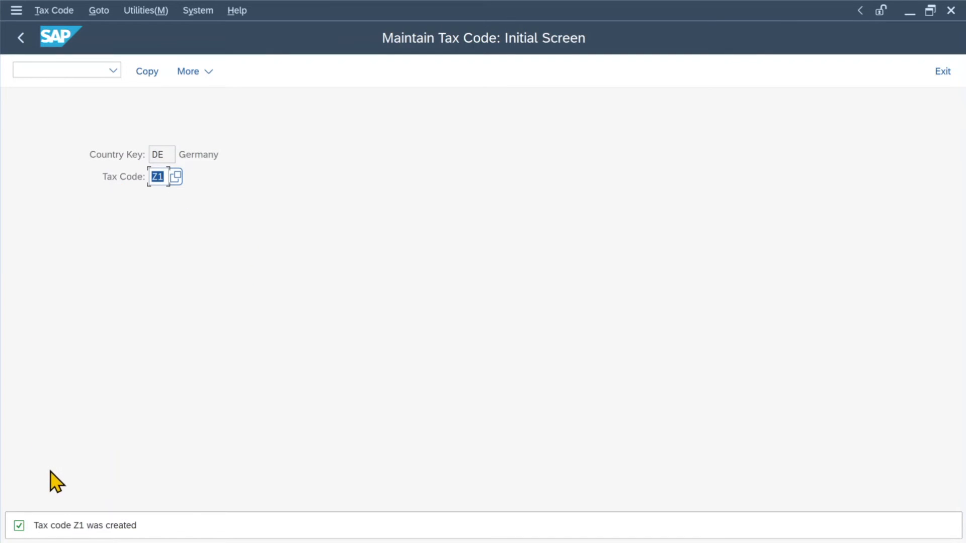
pyautogui.moveTo(59, 38)
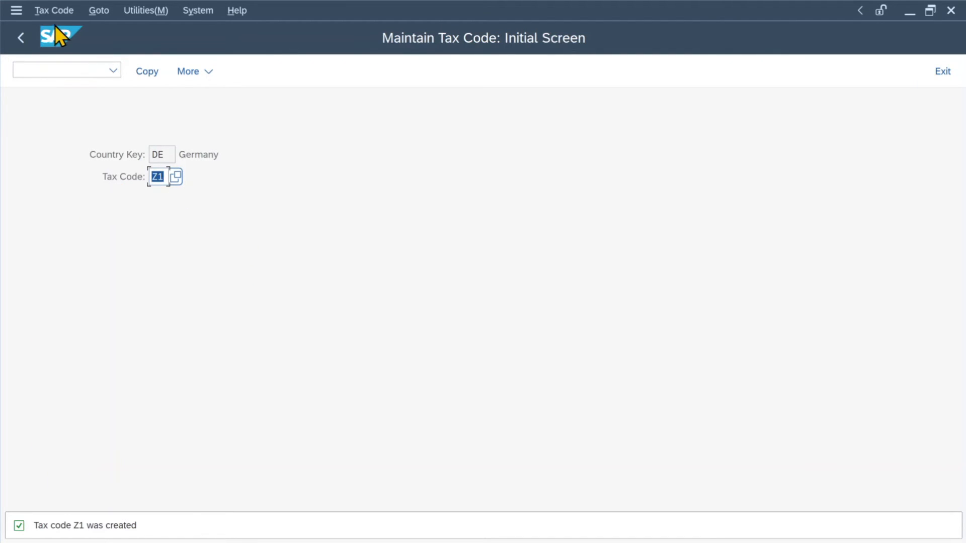
# - Attempt Tax Code > Transport > Export, then restart with /NFTXP after the error
pyautogui.click(53, 10)
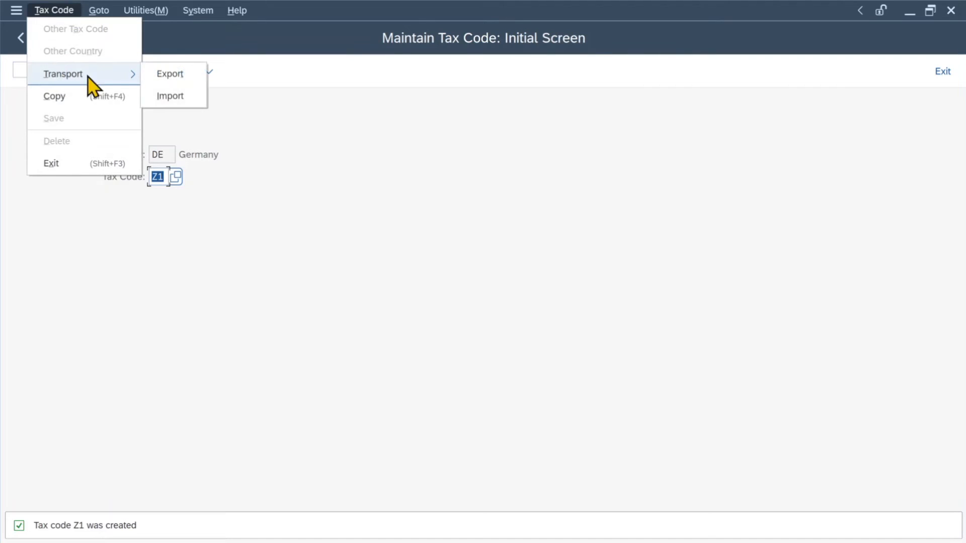
pyautogui.click(169, 73)
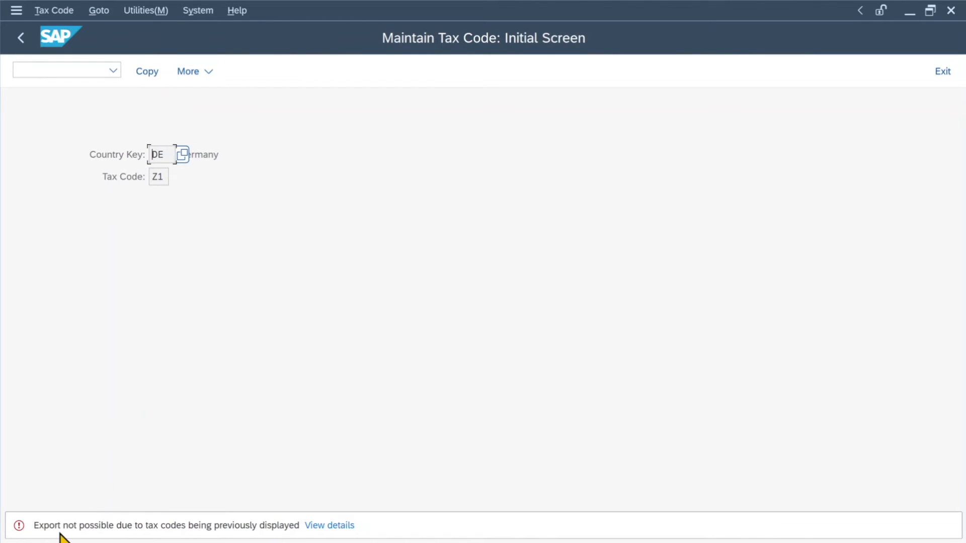
pyautogui.moveTo(116, 536)
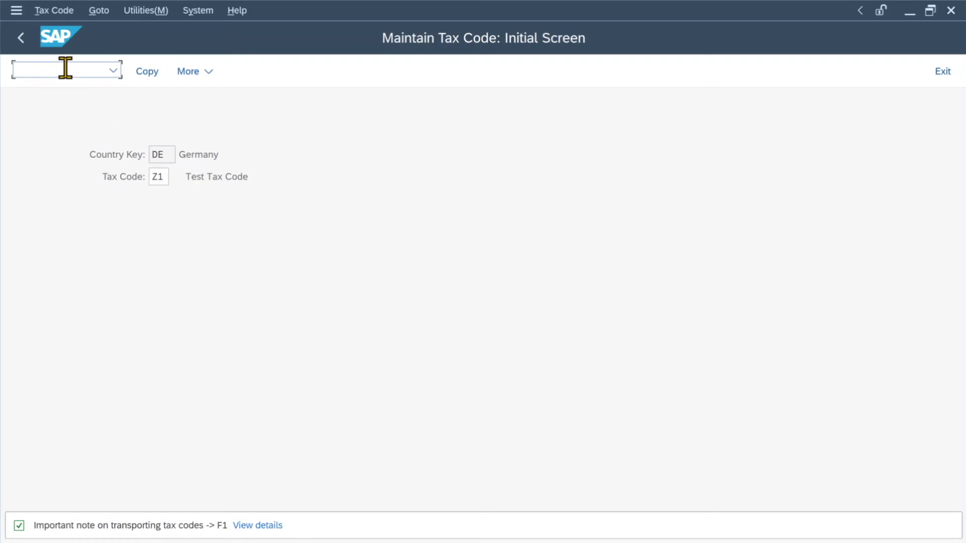
pyautogui.write('/NFTXP')
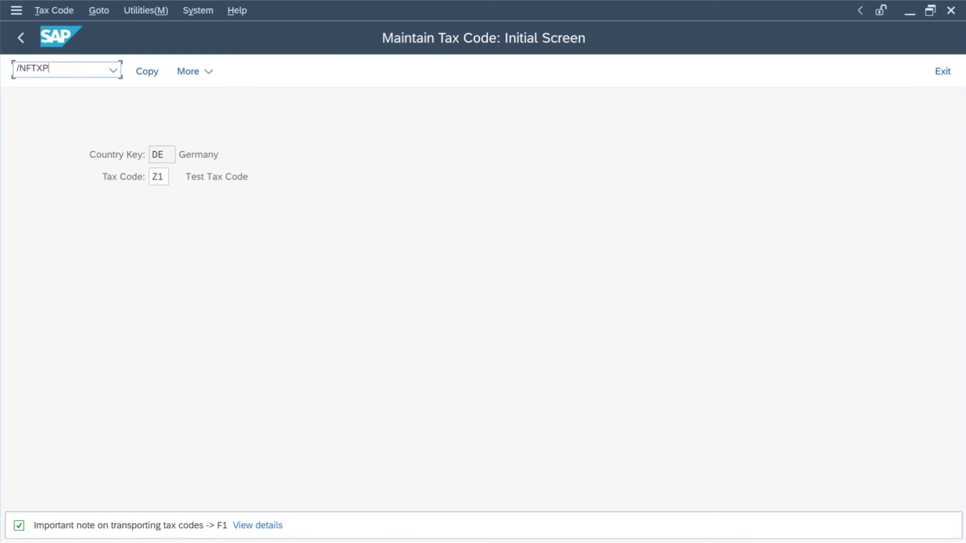
pyautogui.click(158, 177)
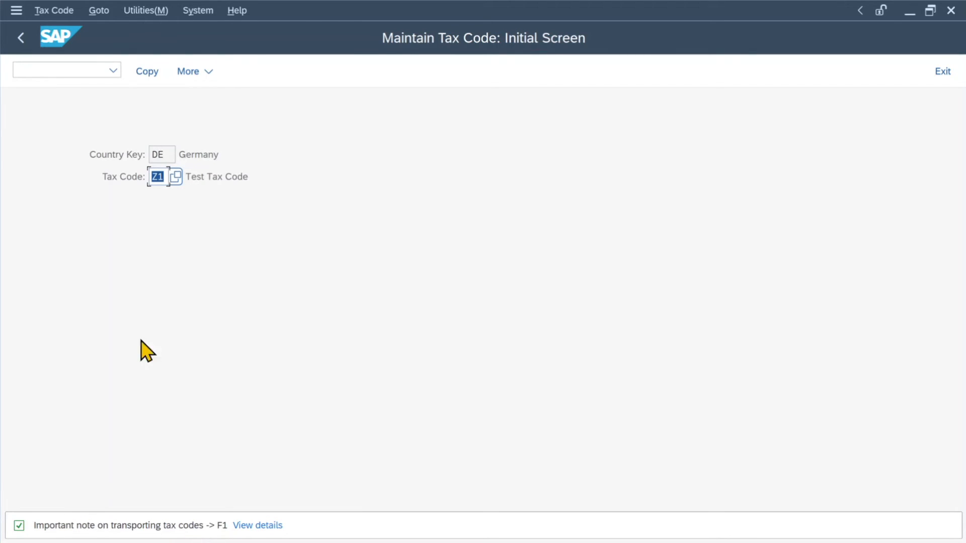
# - Export via More > Export, tick Z1 Test Tax Code and save it into request S4HK903863
pyautogui.click(53, 10)
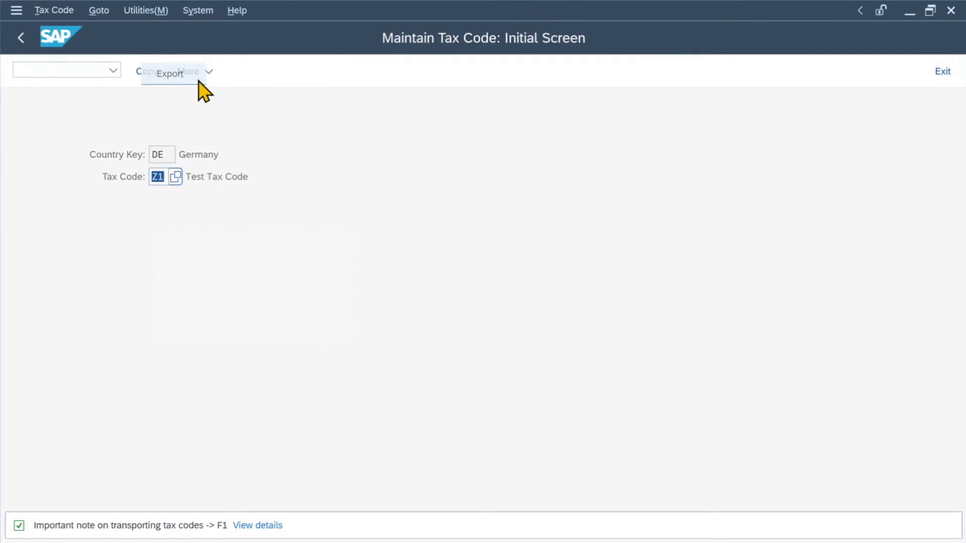
pyautogui.click(146, 70)
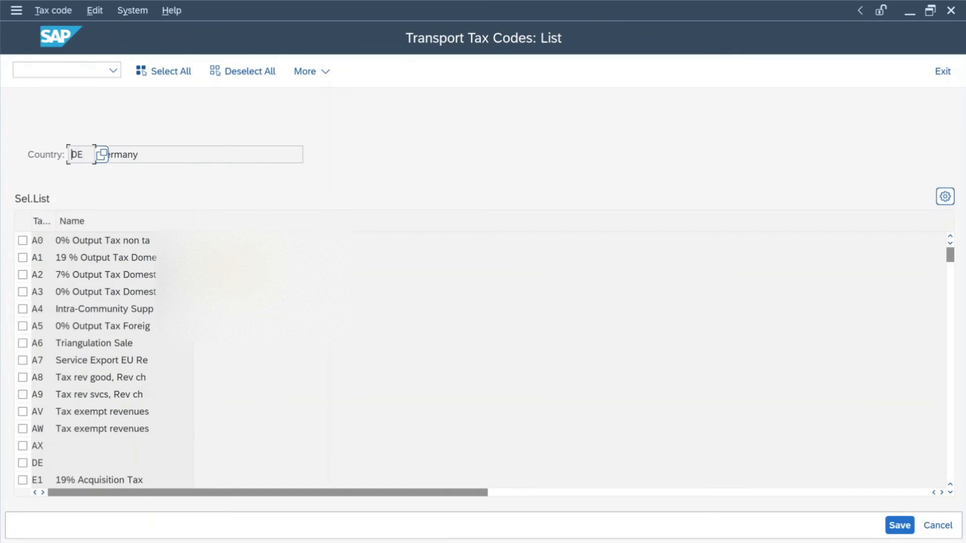
pyautogui.scroll(-3)
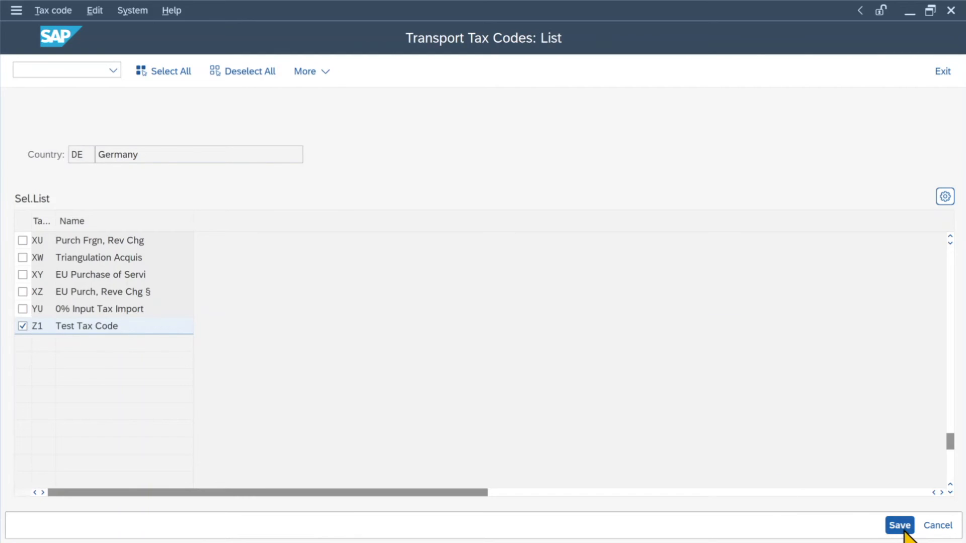
pyautogui.click(899, 525)
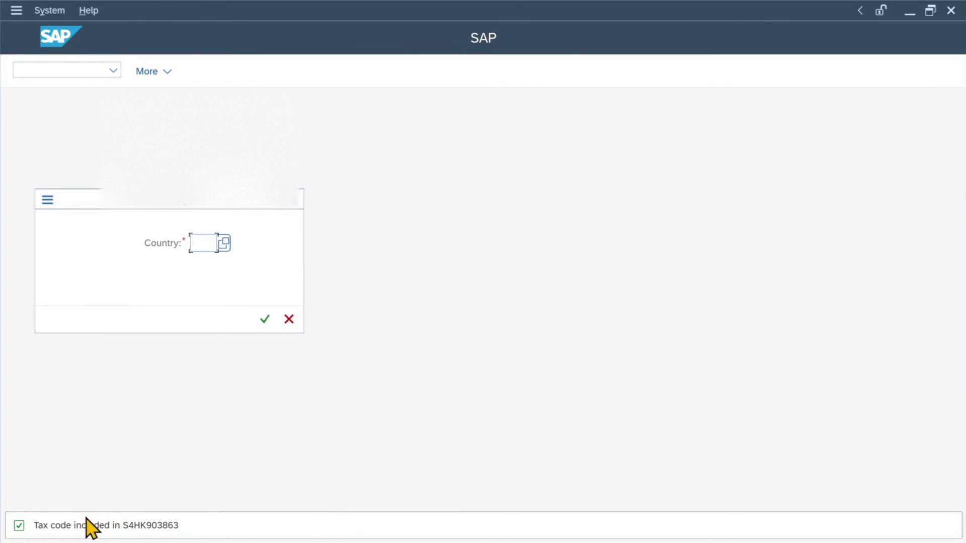
pyautogui.moveTo(159, 532)
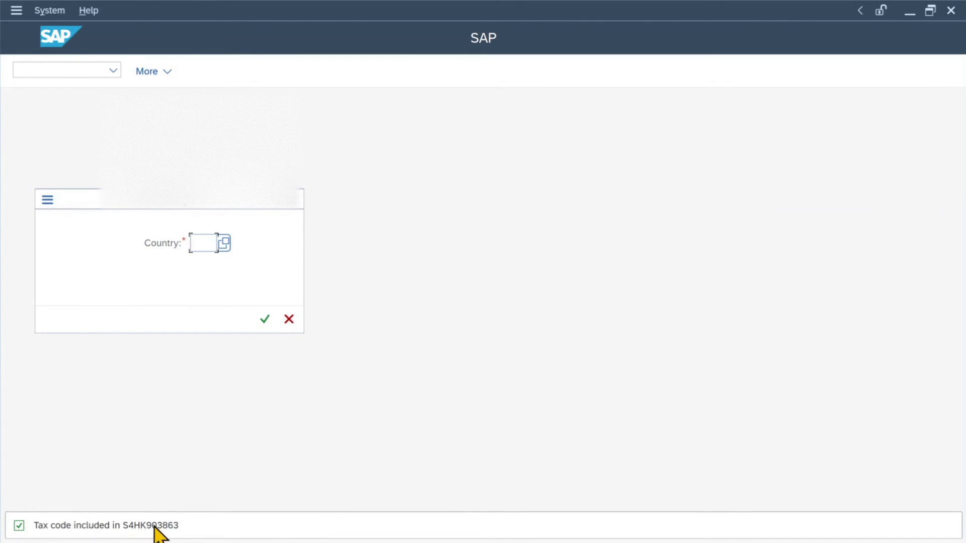
# - From the modifiable requests, open Transport TAX request S4HK903863 and show its Objects list
pyautogui.click(289, 319)
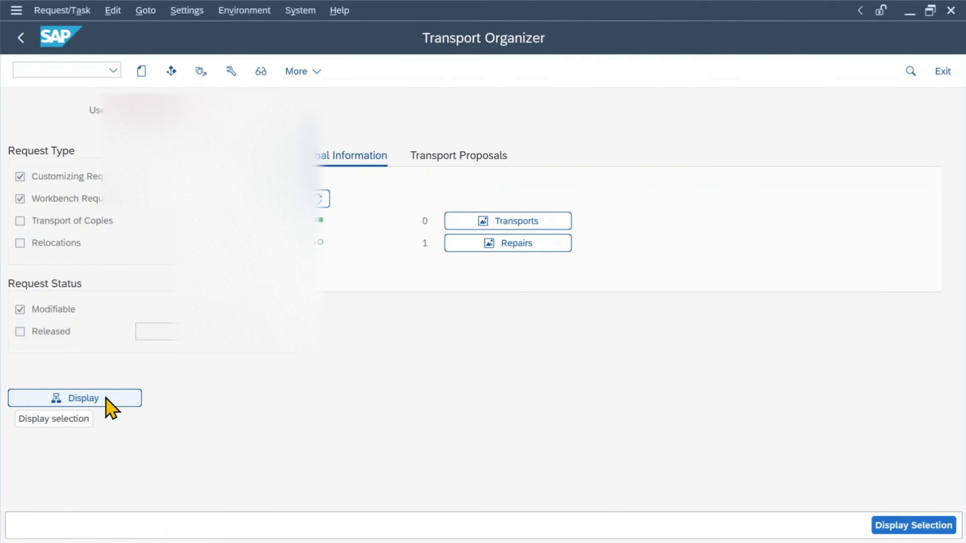
pyautogui.click(75, 398)
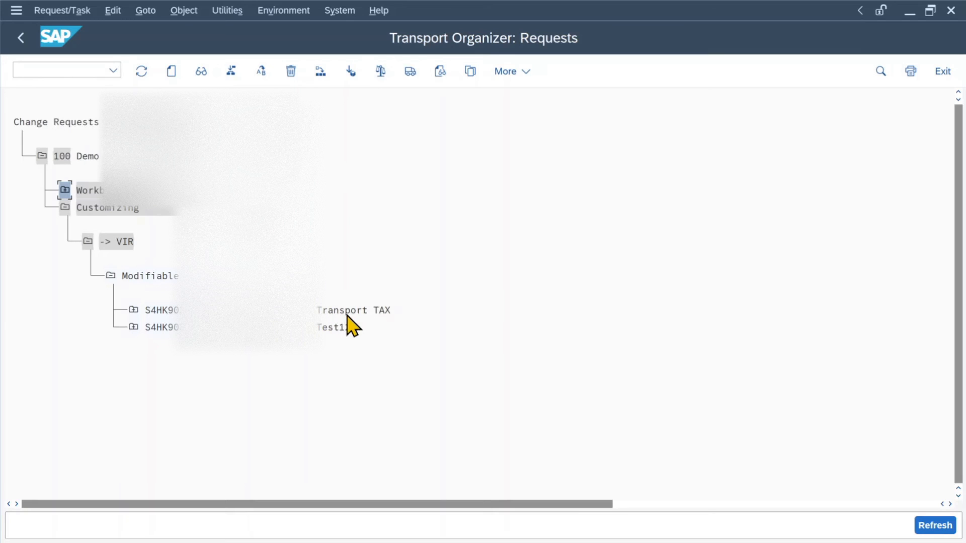
pyautogui.click(161, 309)
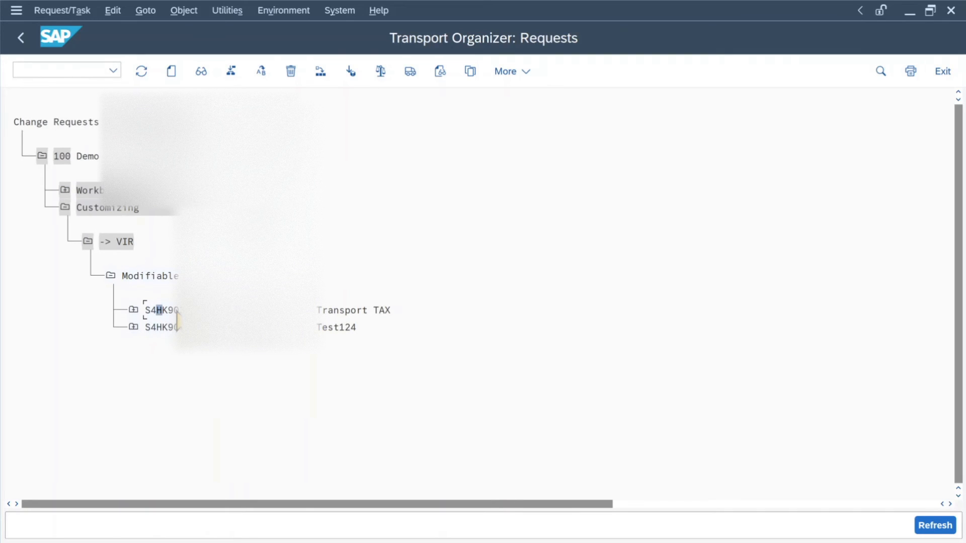
pyautogui.doubleClick(161, 310)
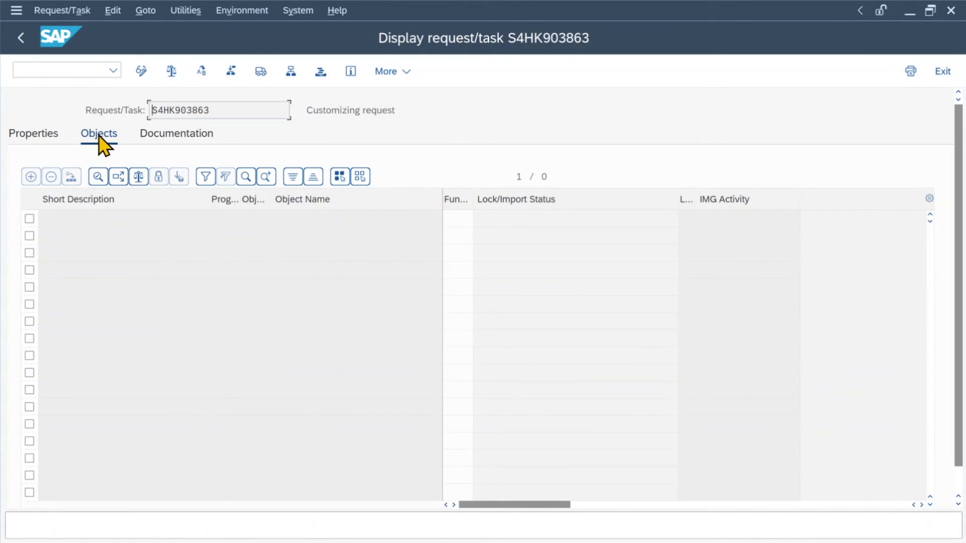
pyautogui.moveTo(141, 70)
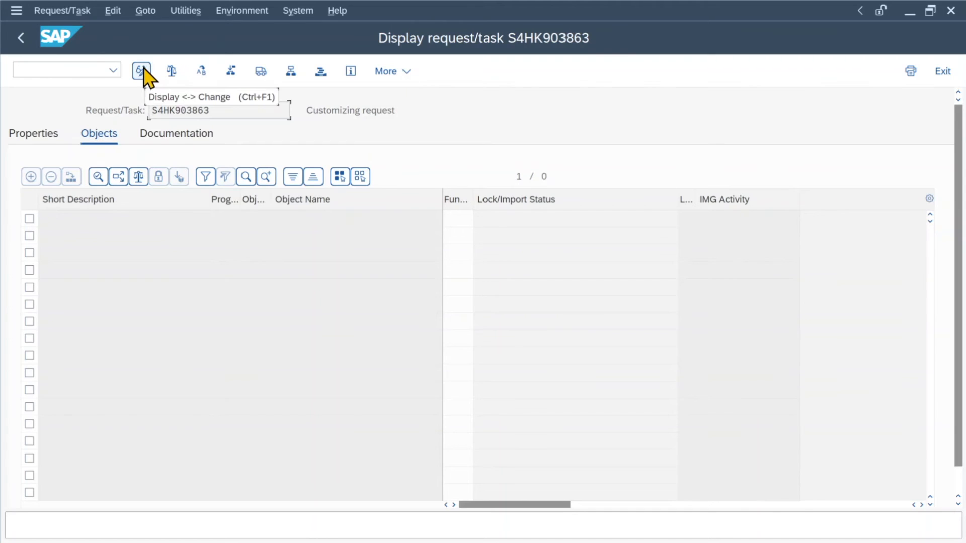
# - In change mode, add object R3TR TABU T030K and start its table key entry
pyautogui.click(141, 70)
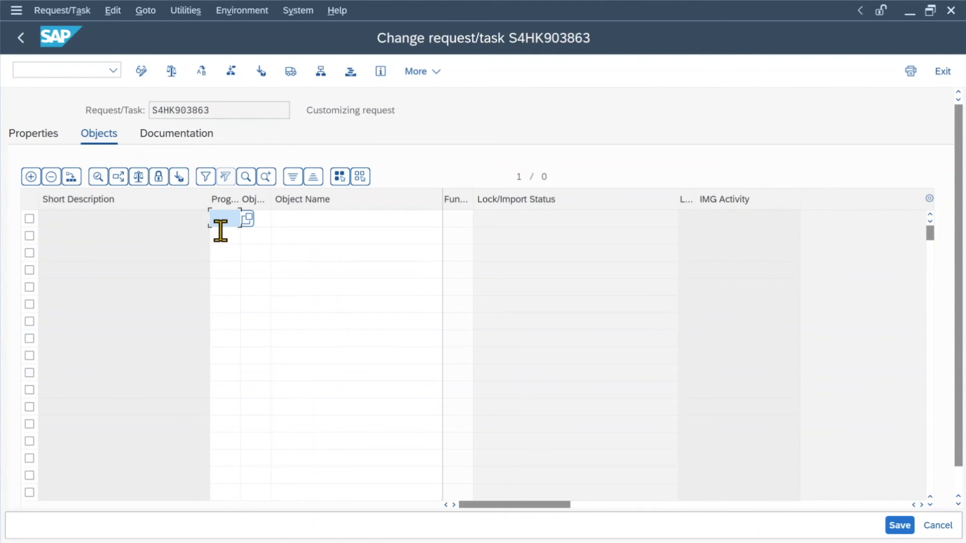
pyautogui.moveTo(223, 298)
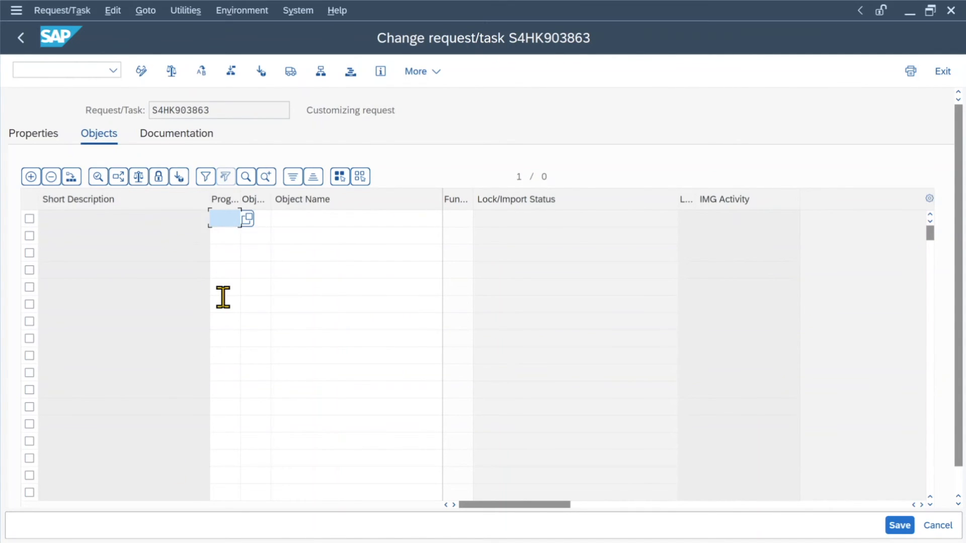
pyautogui.write('R3')
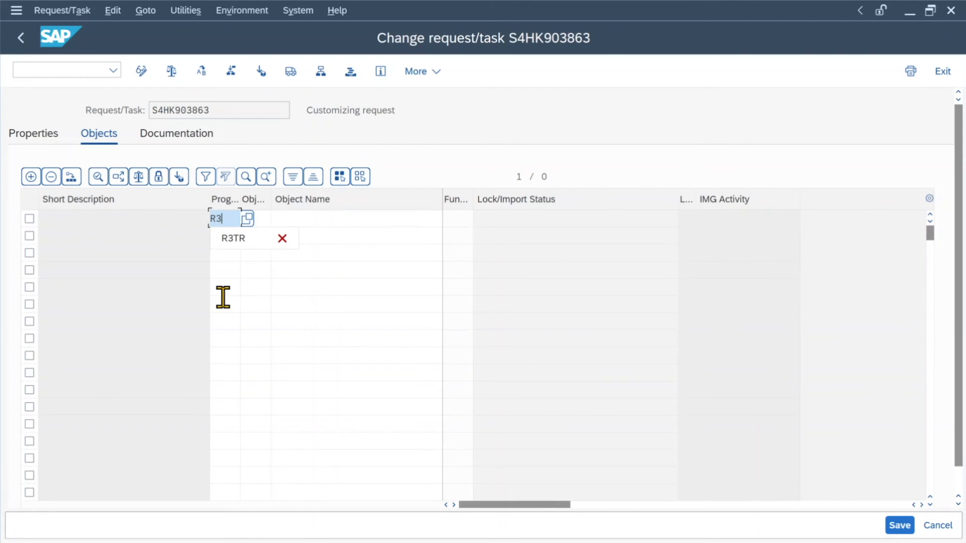
pyautogui.click(233, 239)
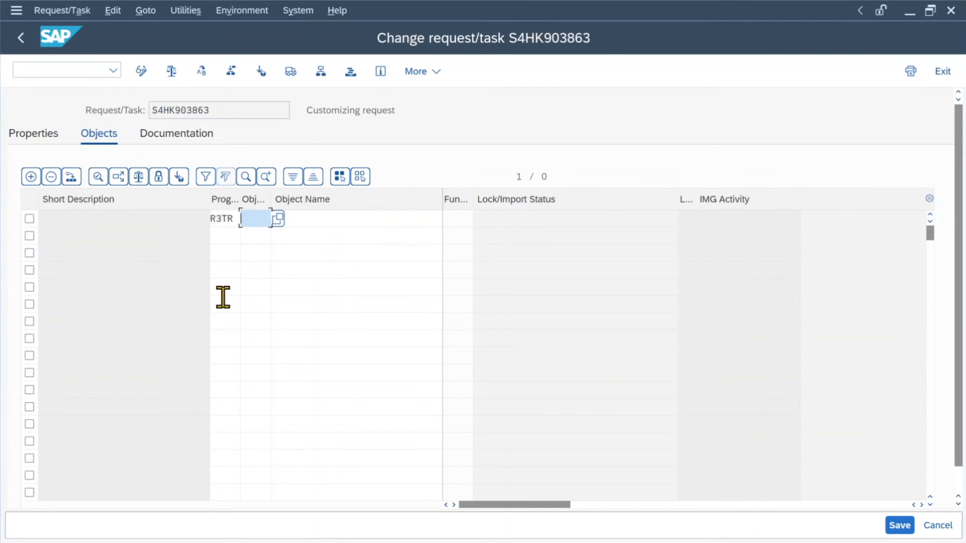
pyautogui.write('TABU')
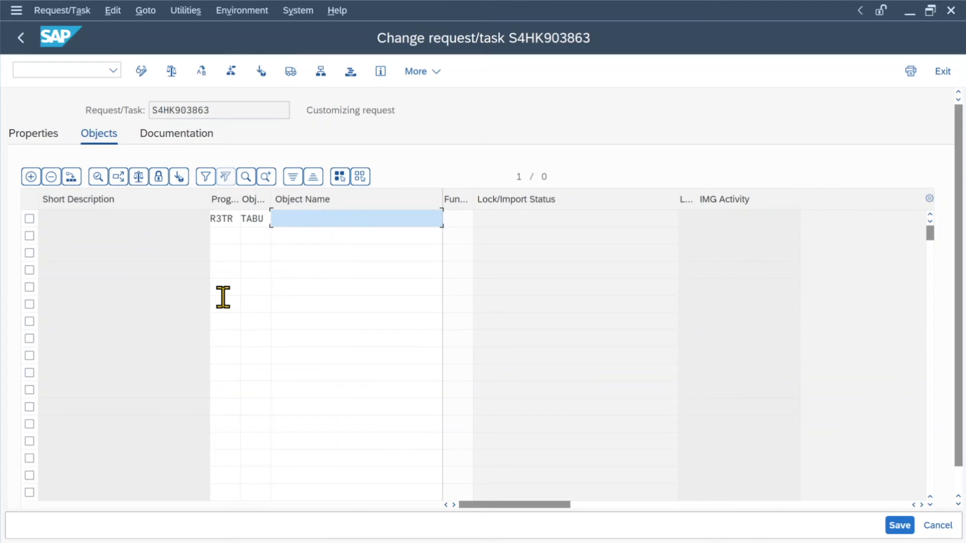
pyautogui.write('T030')
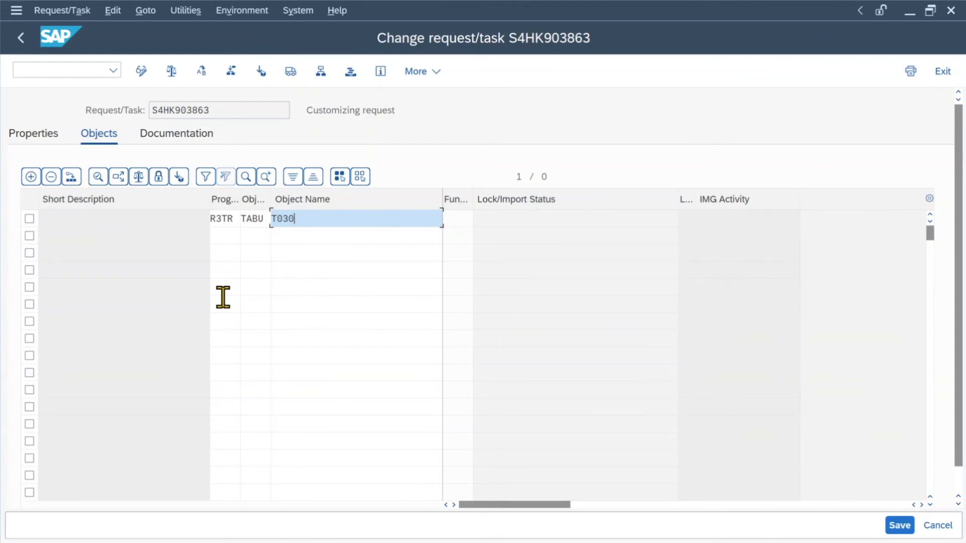
pyautogui.write('K')
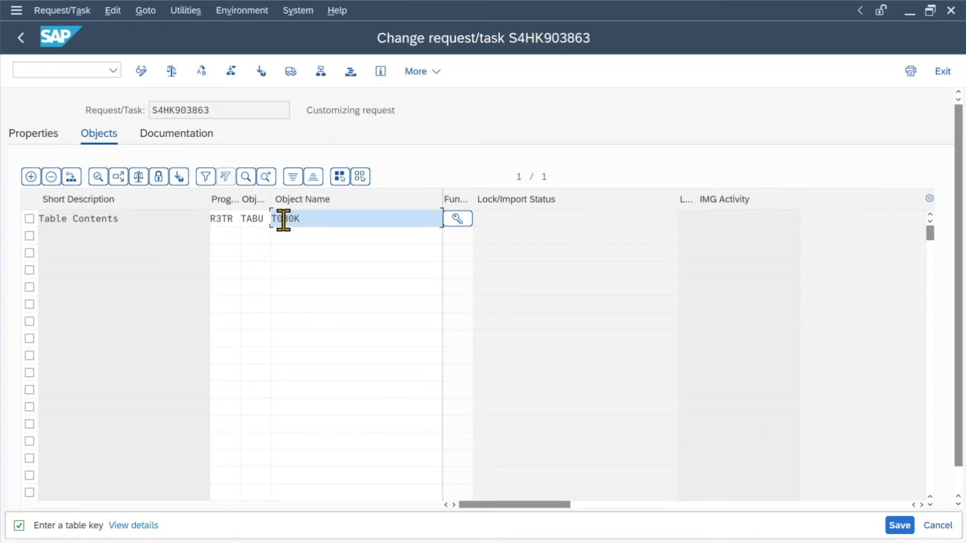
pyautogui.click(456, 218)
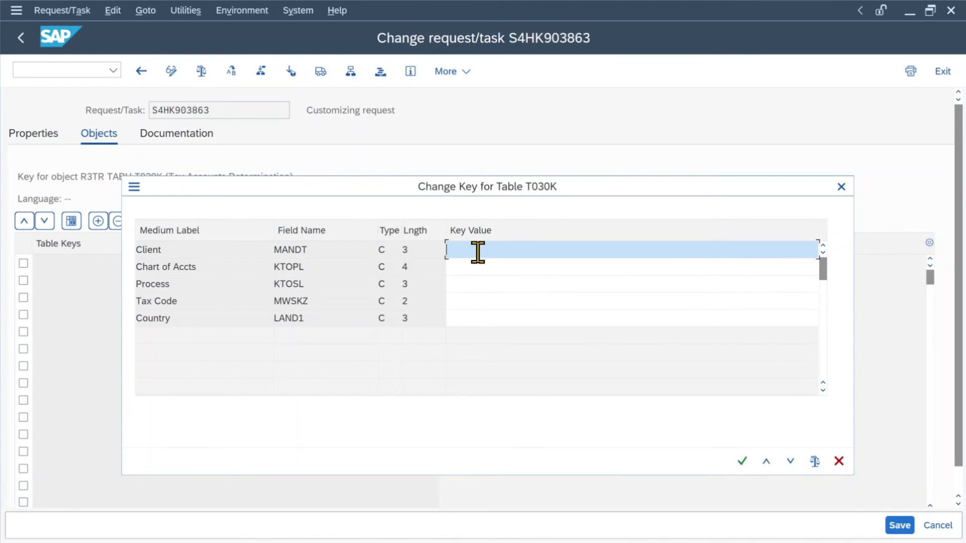
# - Enter client 100 and chart of accounts YCOA in the T030K key fields
pyautogui.write('100')
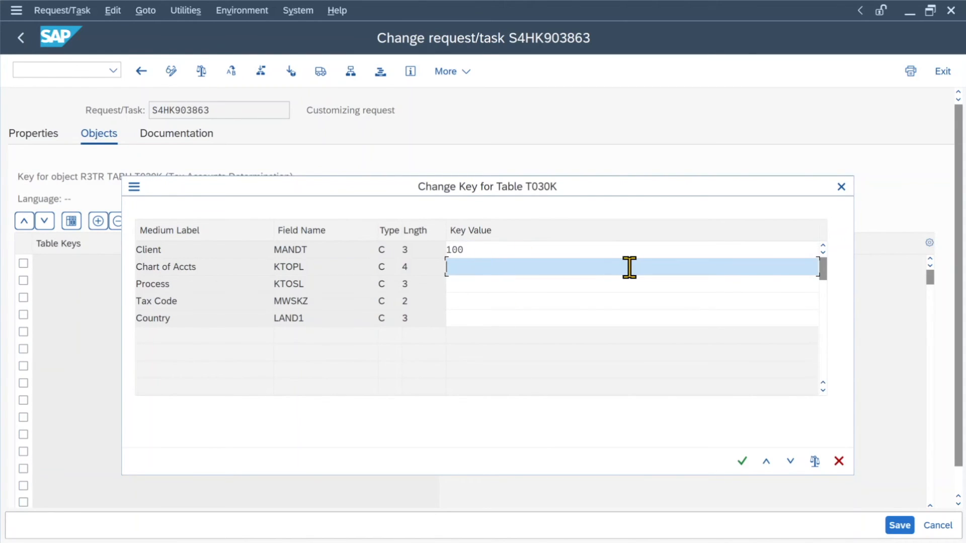
pyautogui.write('YCOA')
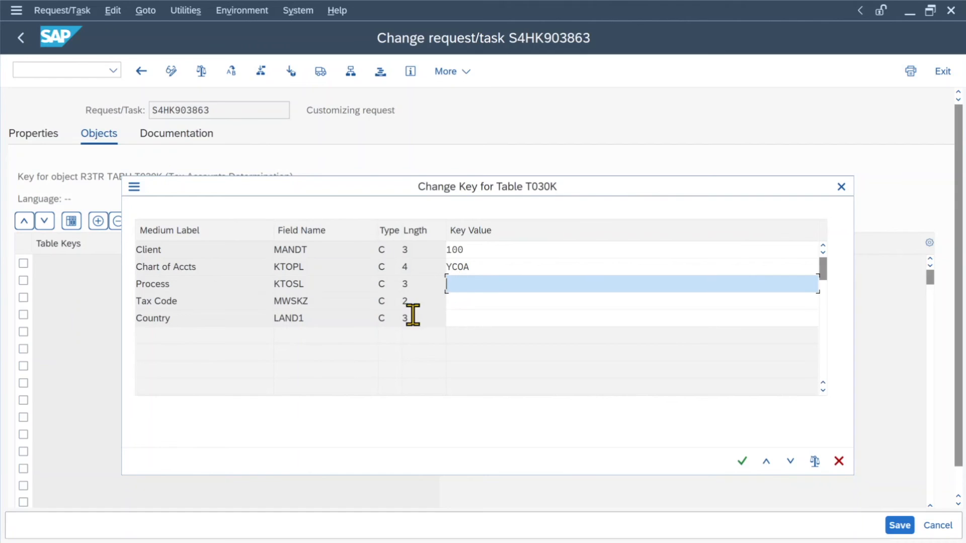
pyautogui.click(134, 187)
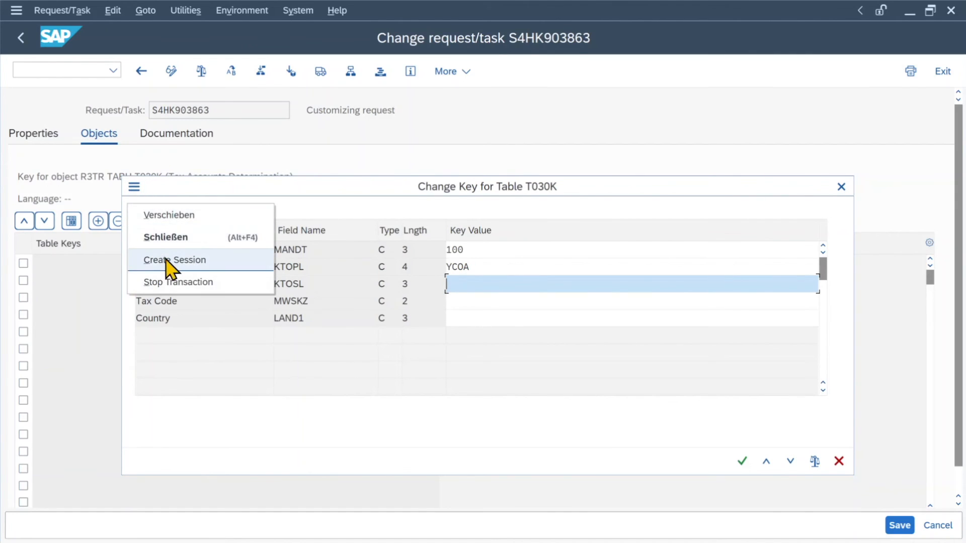
# - In a new session run FTXP for DE / Z1 to read its output tax account key MWS
pyautogui.click(175, 260)
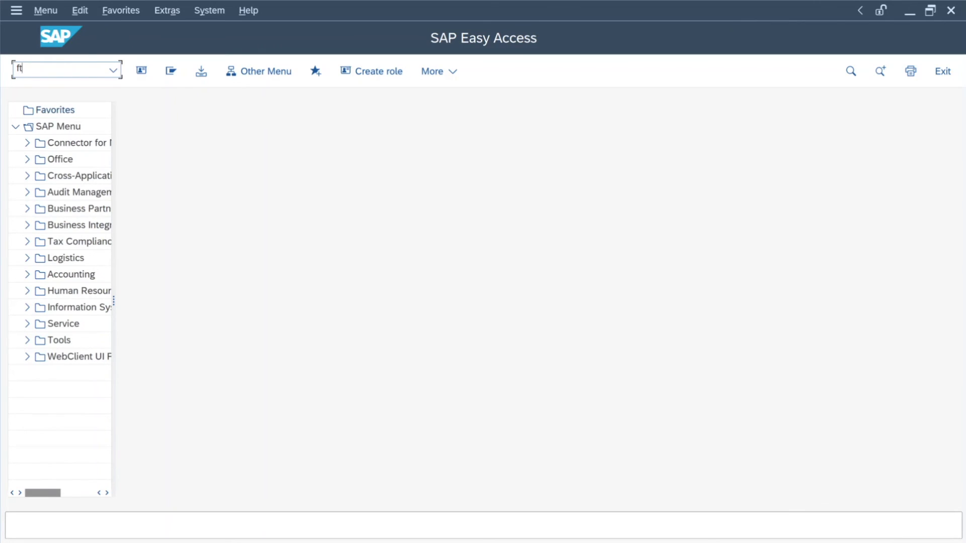
pyautogui.press('Enter')
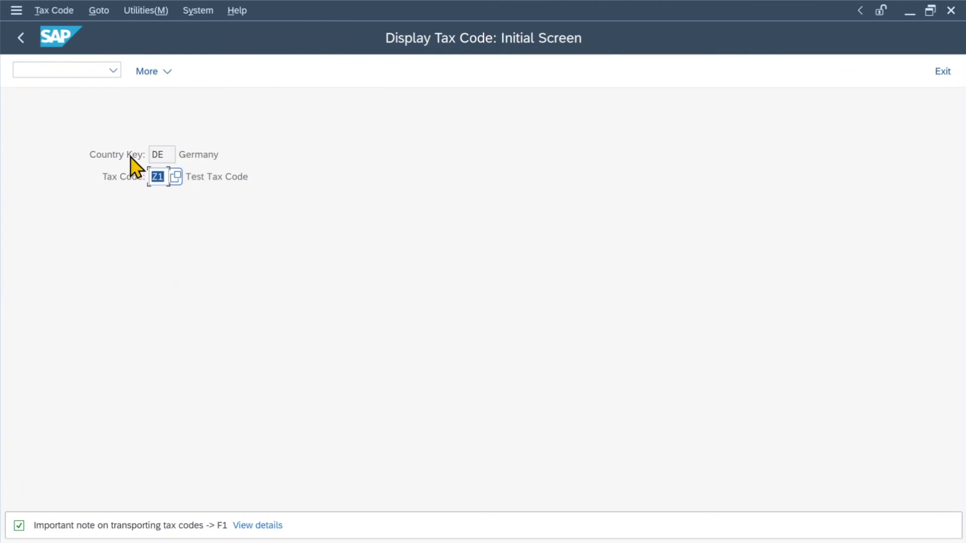
pyautogui.press('Enter')
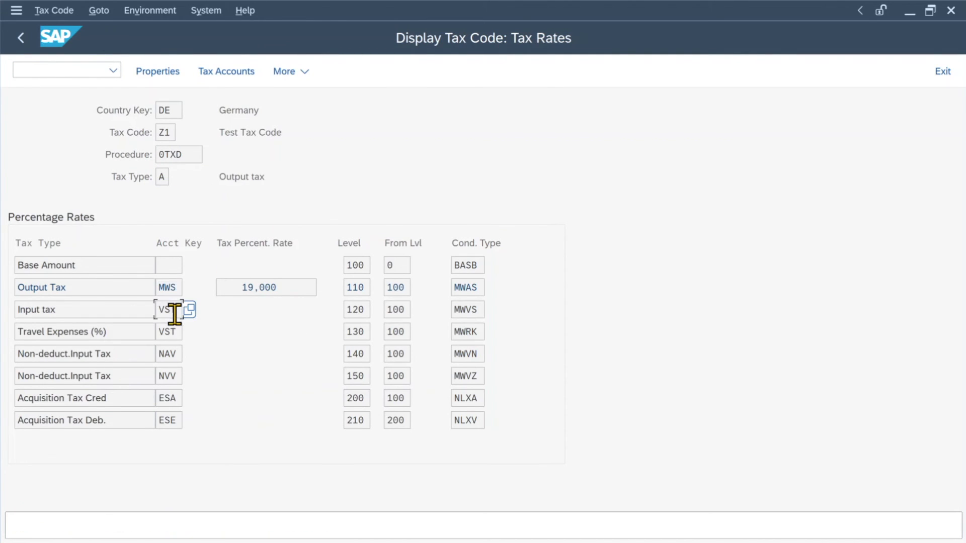
pyautogui.click(166, 288)
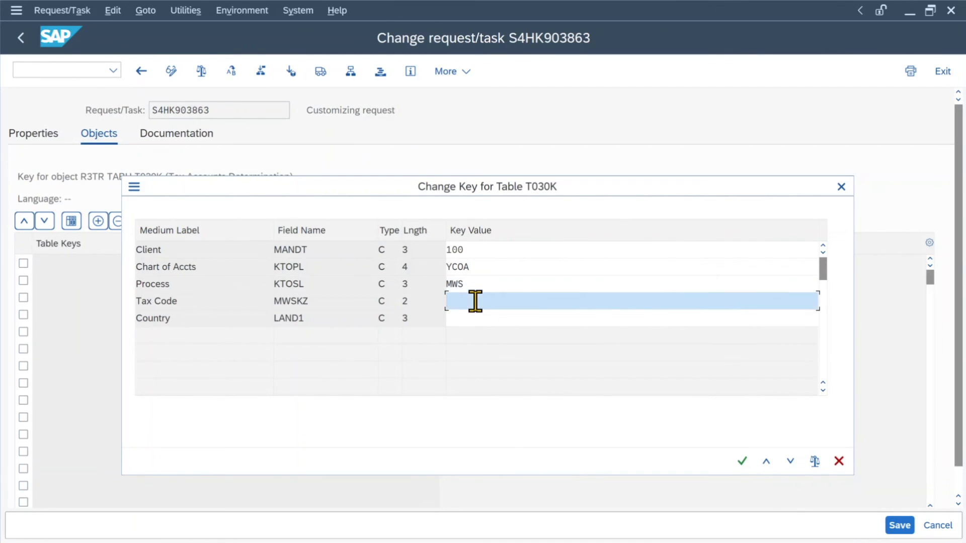
# - Enter tax code Z1 and country DE and confirm the key 100YCOAMWSZ1DE
pyautogui.write('Z1')
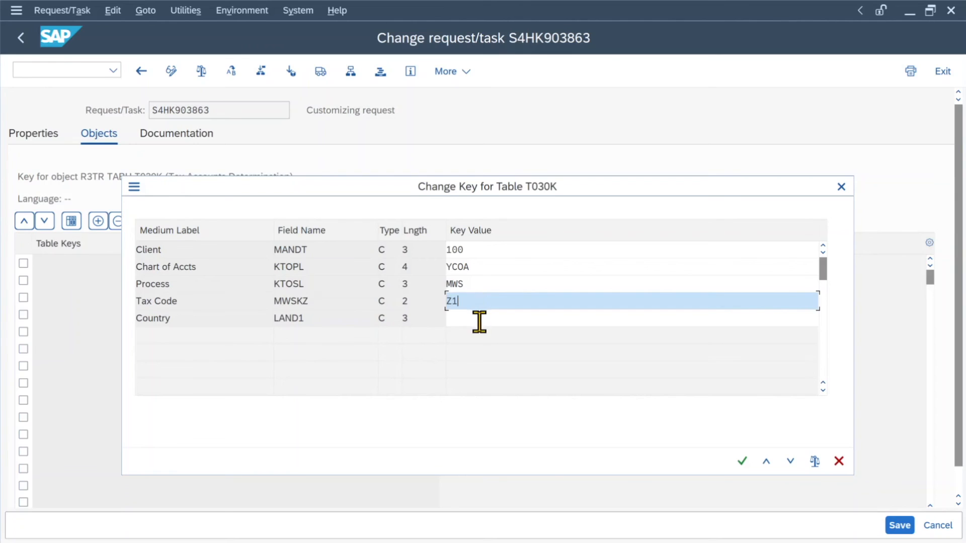
pyautogui.write('DE')
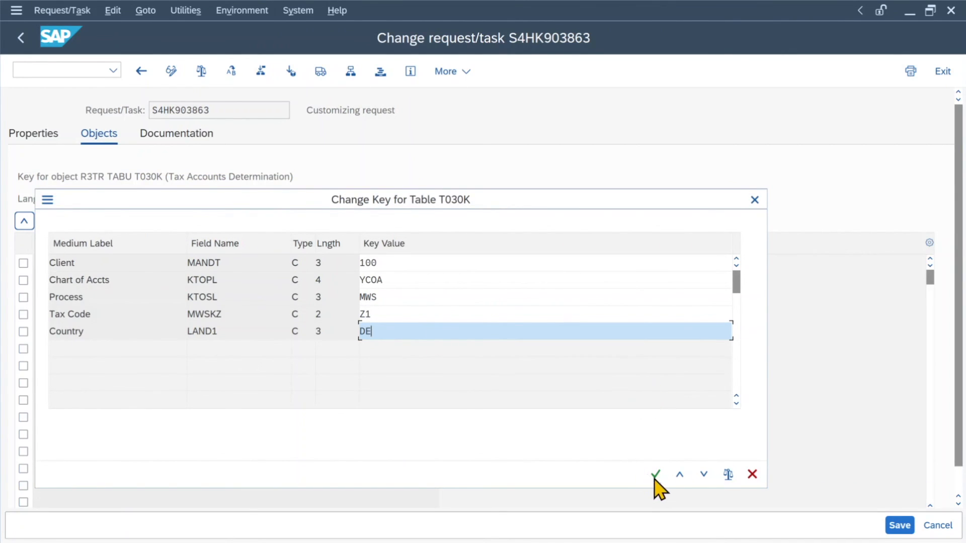
pyautogui.click(655, 474)
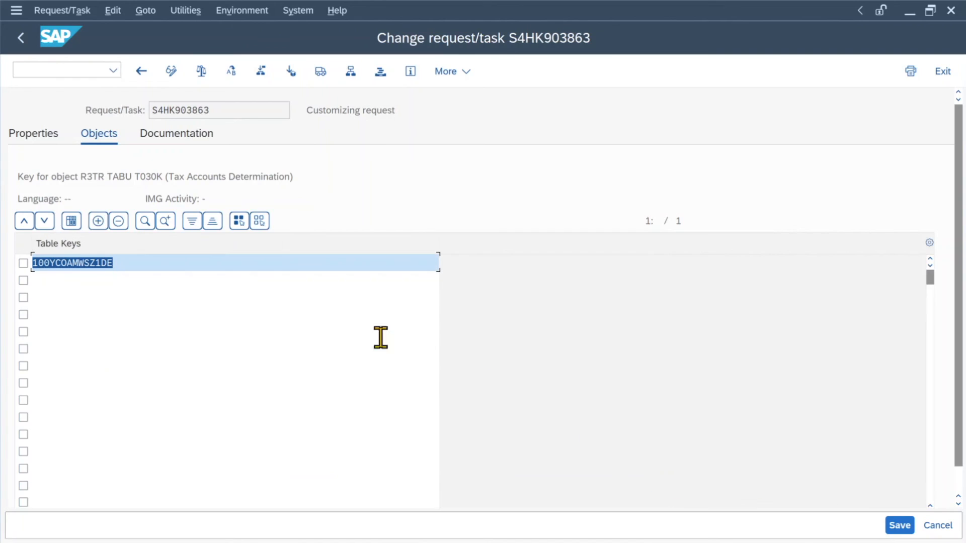
pyautogui.moveTo(71, 220)
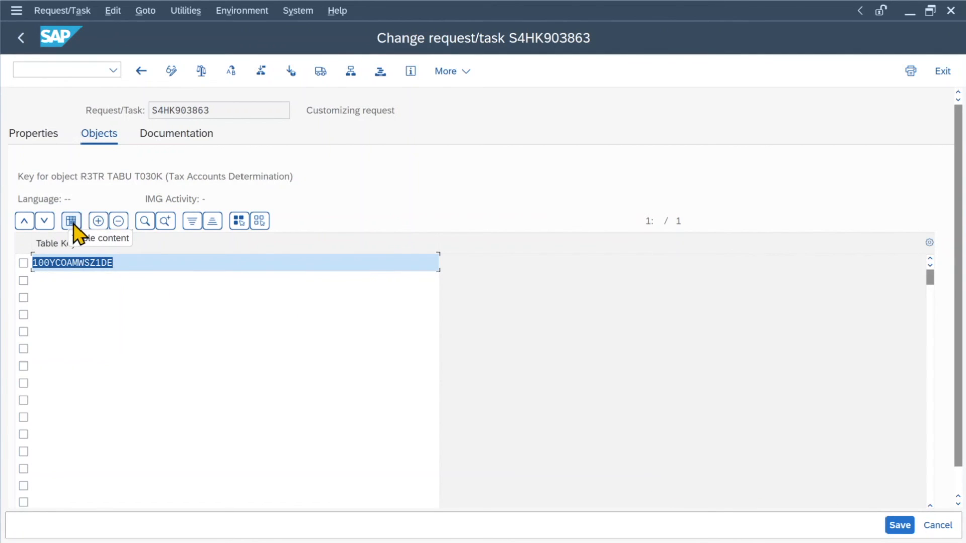
pyautogui.click(70, 220)
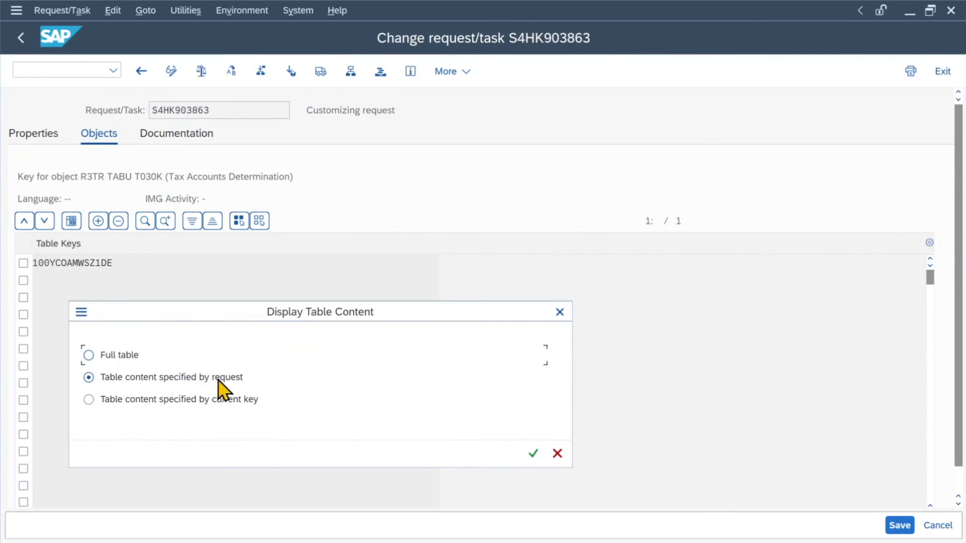
pyautogui.click(532, 454)
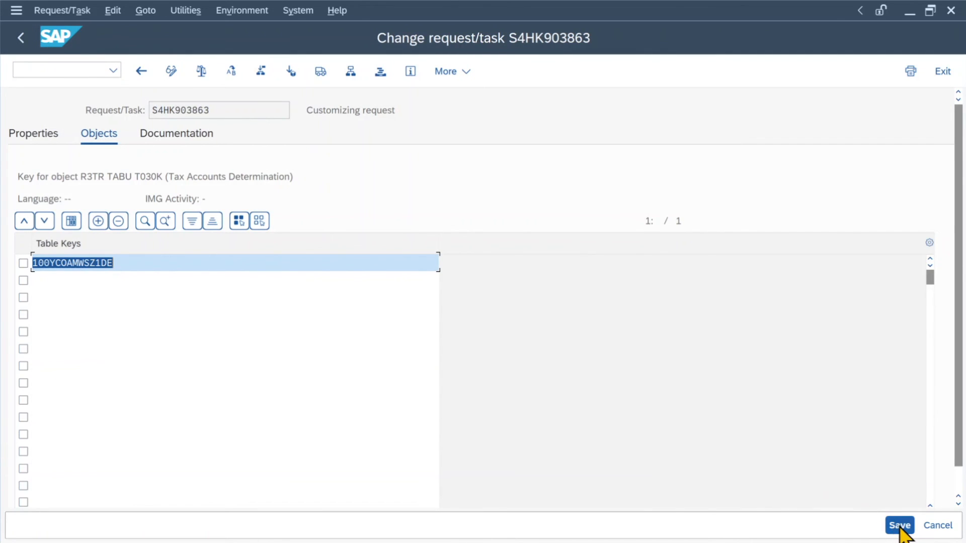
# - Save the T030K entry in request S4HK903863 and expand Transport TAX to its Customizing Task
pyautogui.click(20, 37)
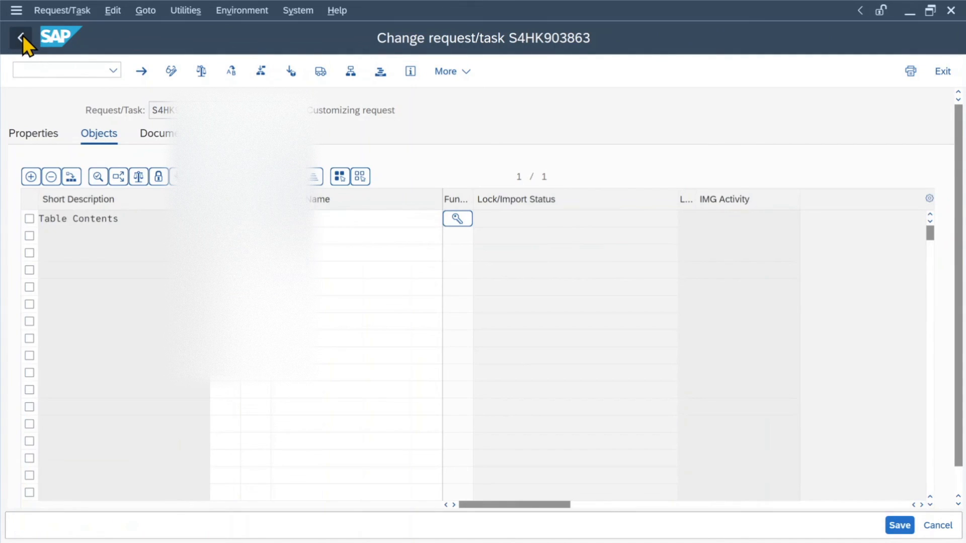
pyautogui.click(21, 37)
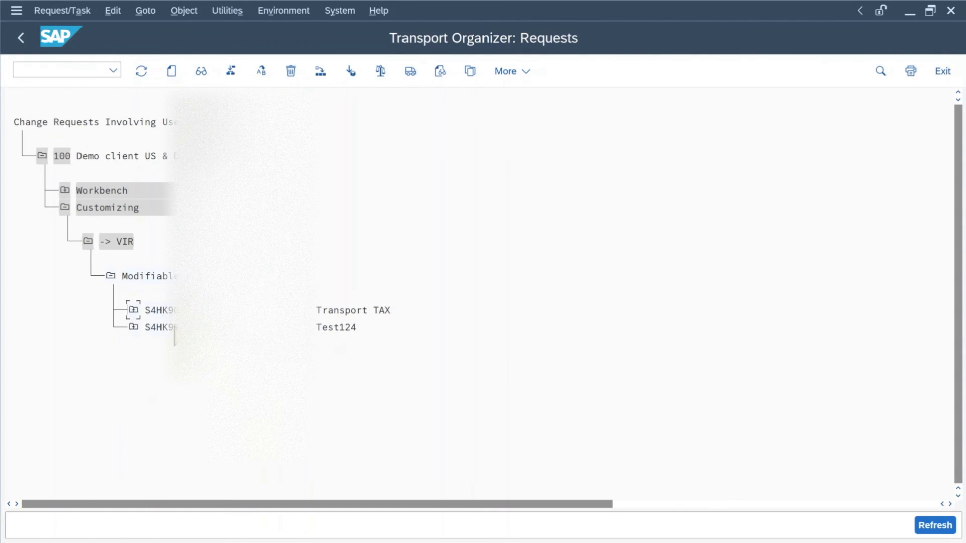
pyautogui.click(409, 70)
pyautogui.write('/')
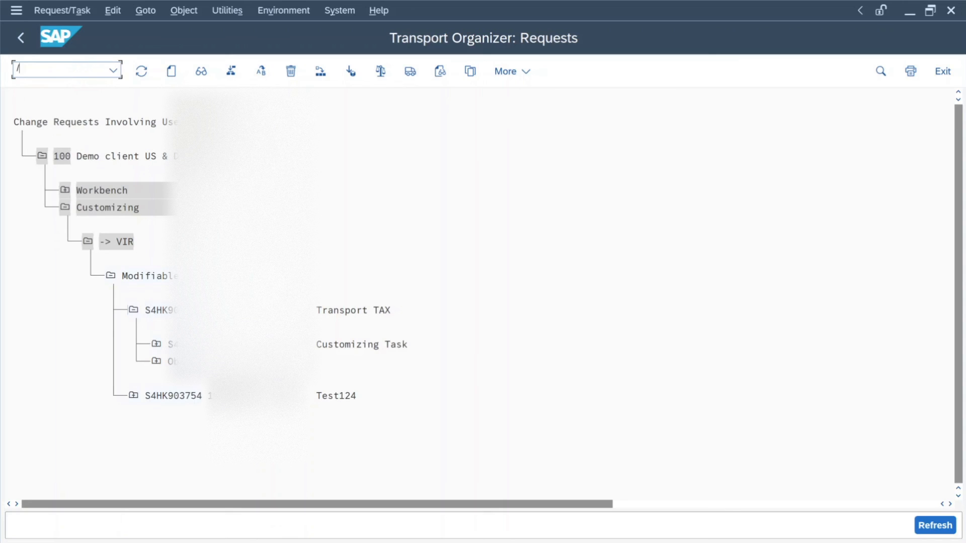
# - Run /nFTXP for DE and reach Tax Code > Transport > Import for tax code Z1
pyautogui.write('nftxp')
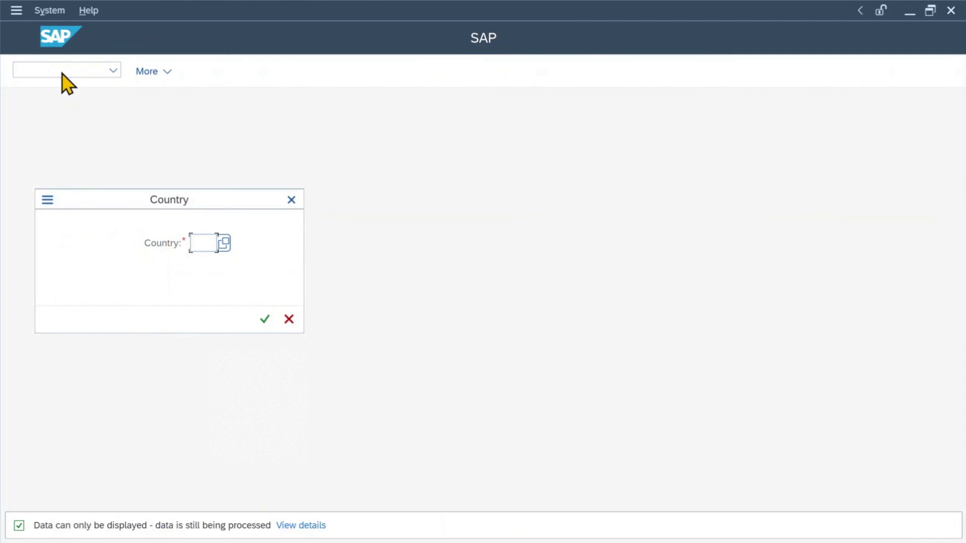
pyautogui.click(264, 319)
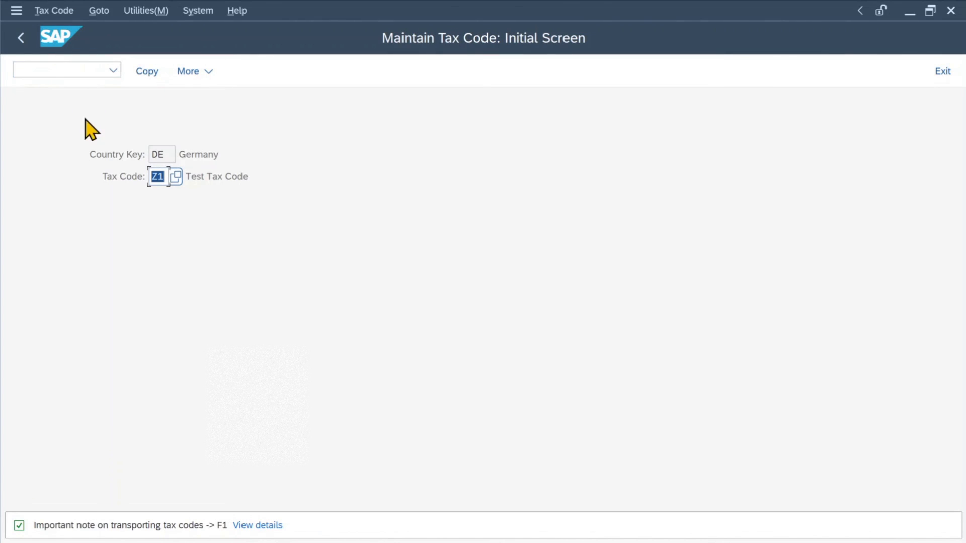
pyautogui.click(53, 10)
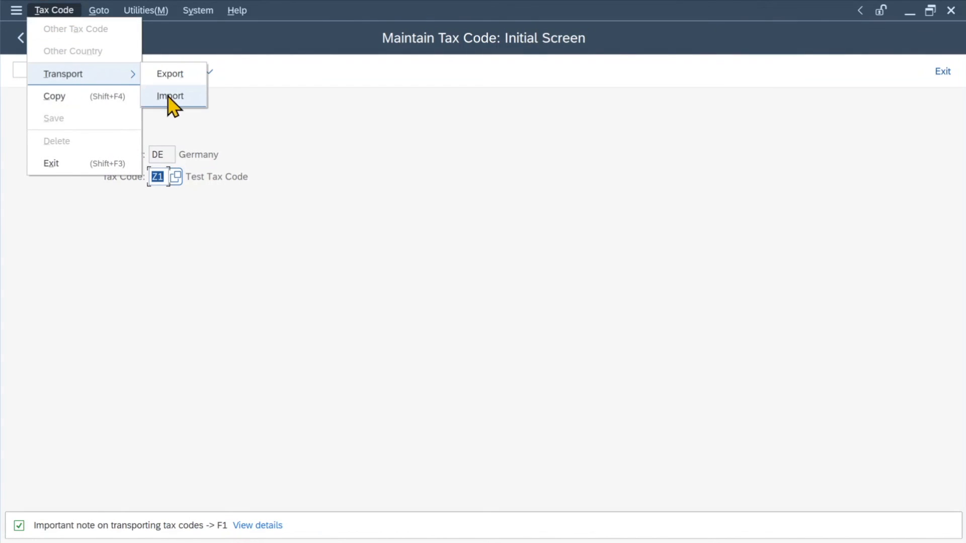